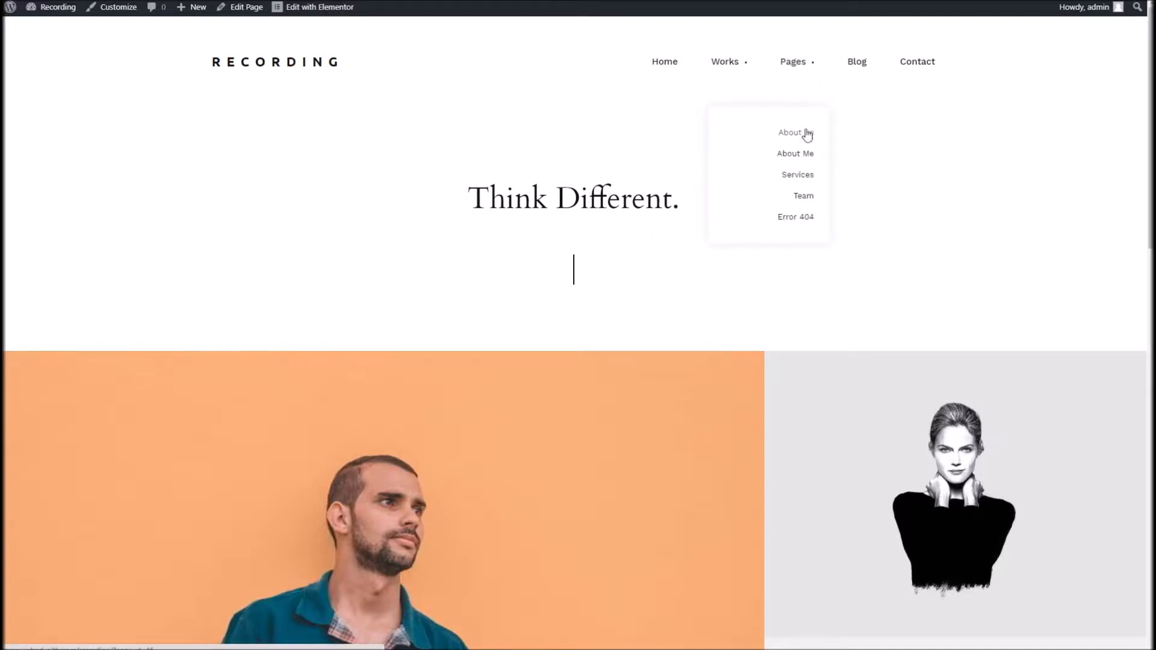
pyautogui.moveTo(517, 142)
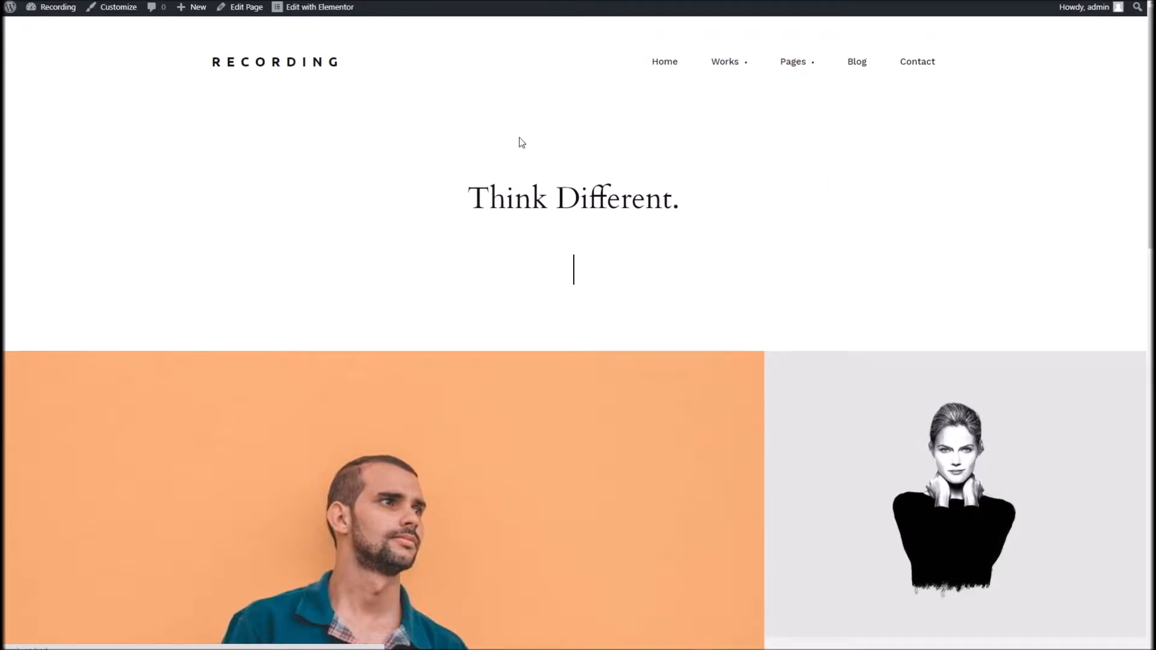
pyautogui.moveTo(520, 123)
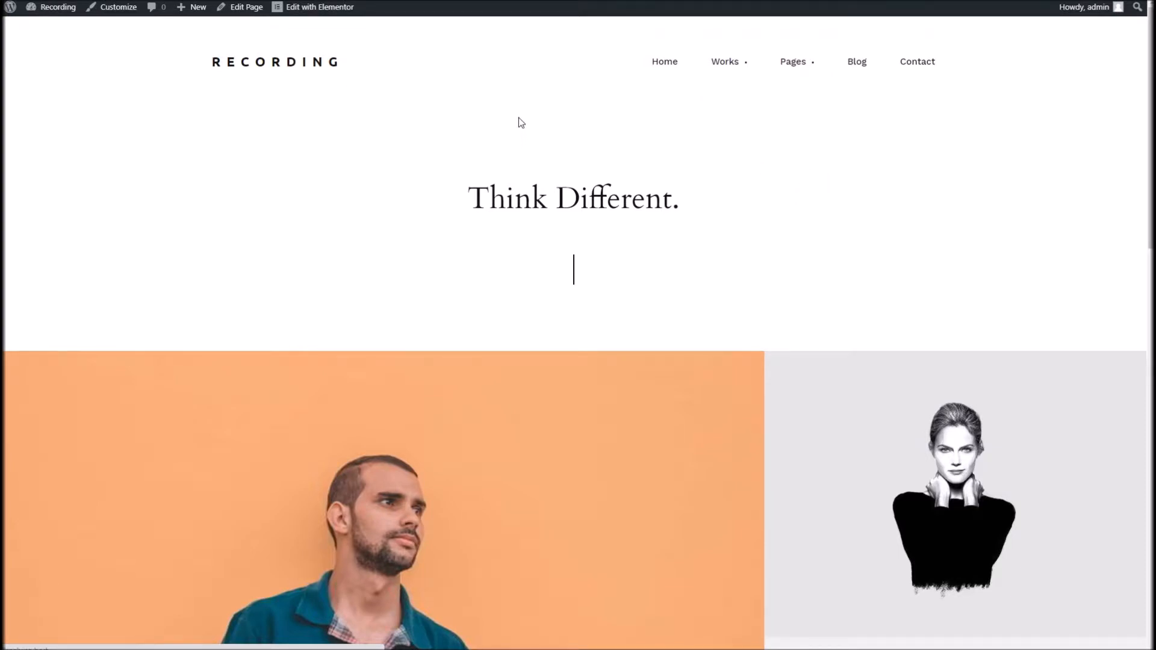
pyautogui.moveTo(517, 90)
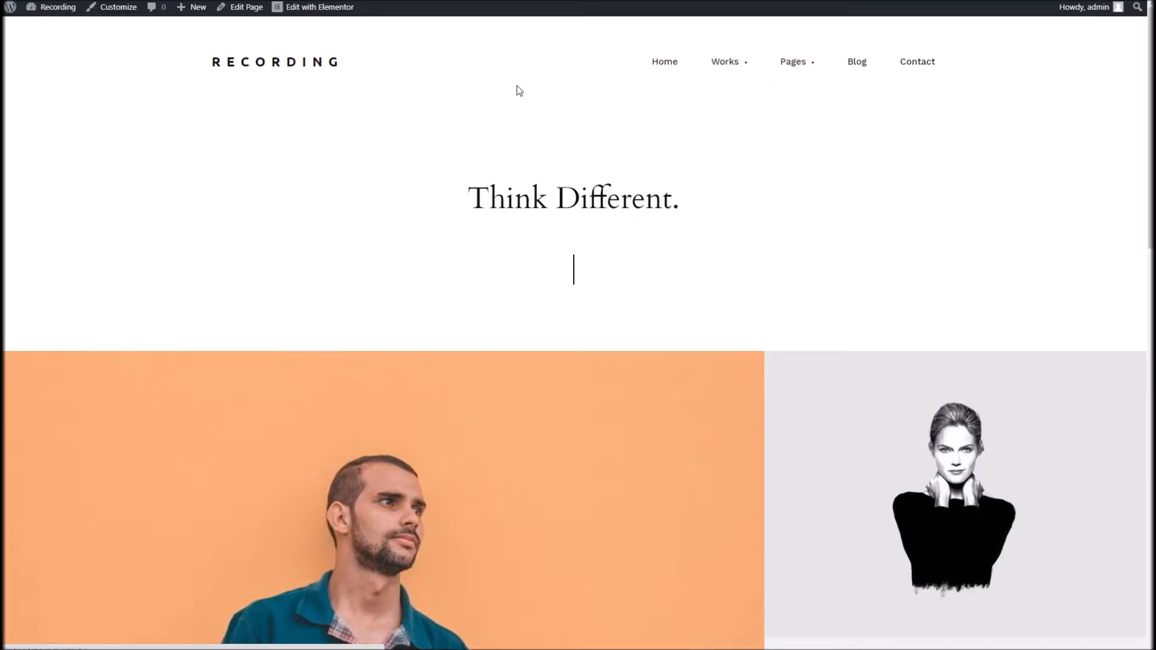
# Browse the demo homepage, then start a new page from the admin toolbar's New menu
pyautogui.scroll(-3)
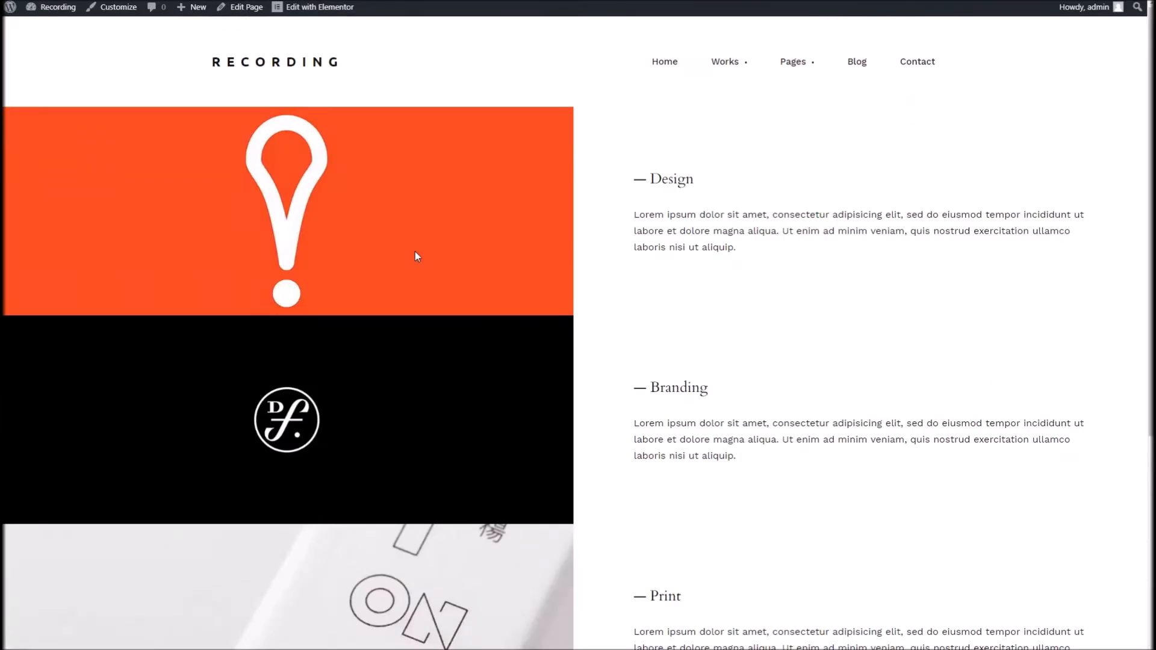
pyautogui.scroll(-3)
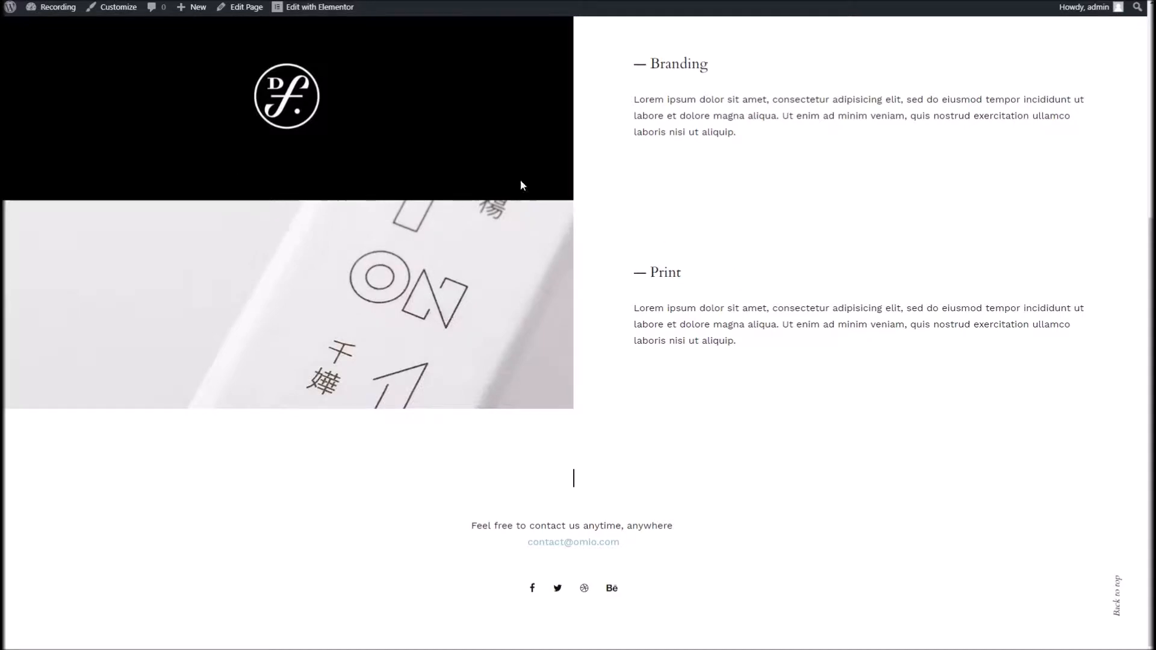
pyautogui.scroll(3)
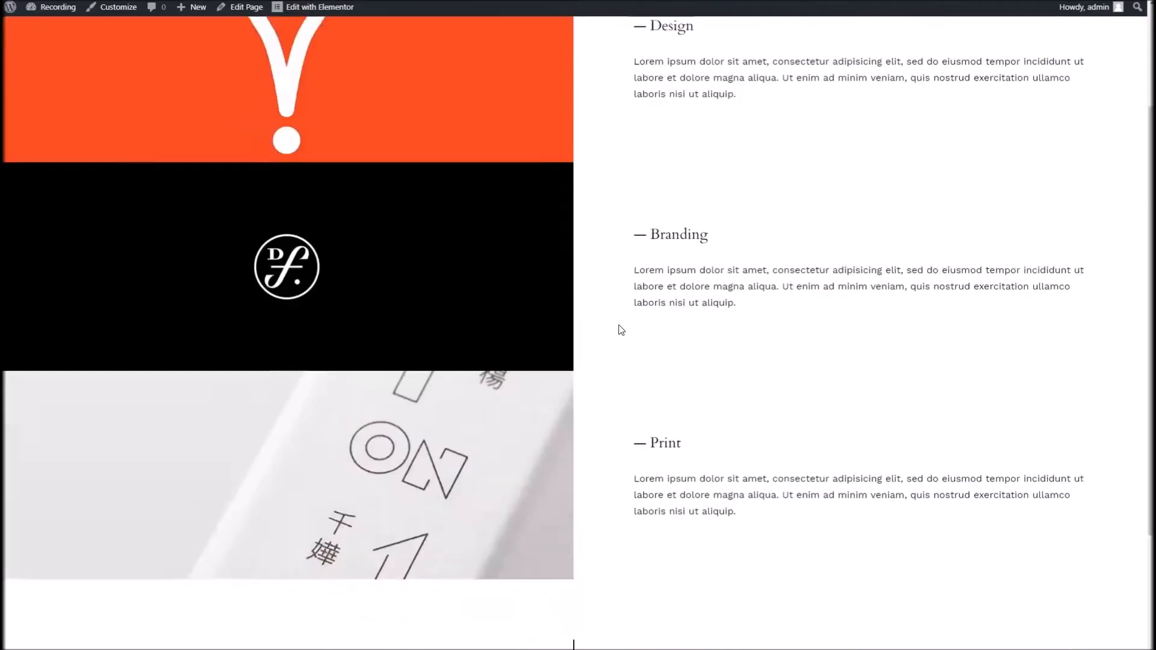
pyautogui.click(195, 7)
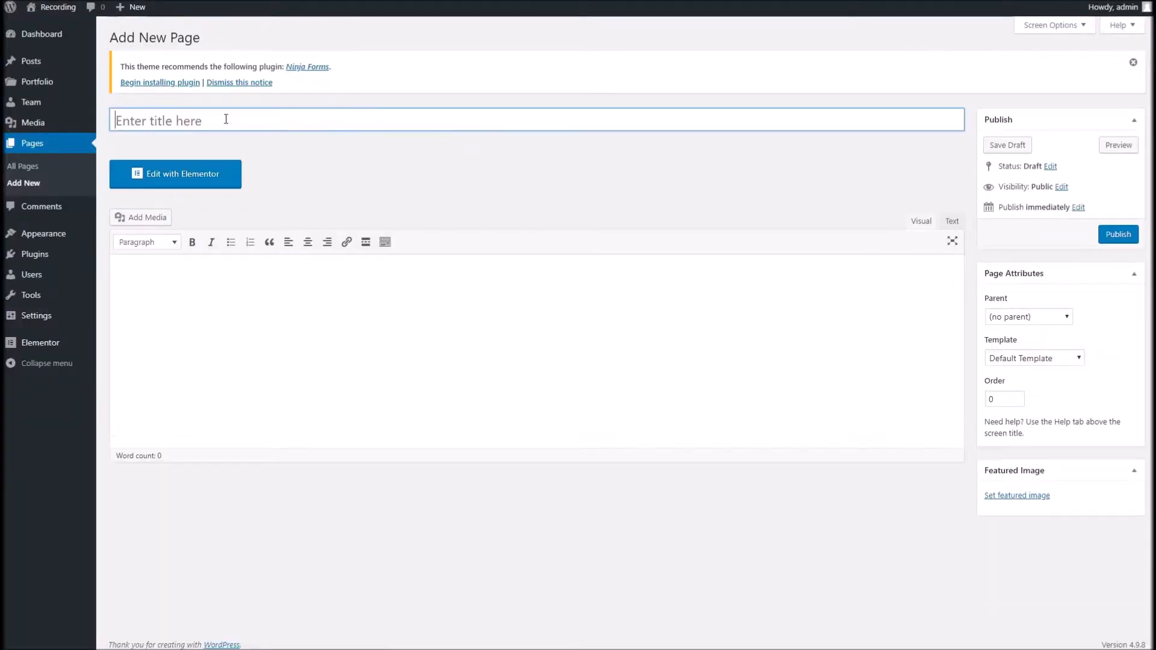
# Title the page 'Dans Demo Page', assign the Page Builder Template, publish it and edit with Elementor
pyautogui.click(295, 119)
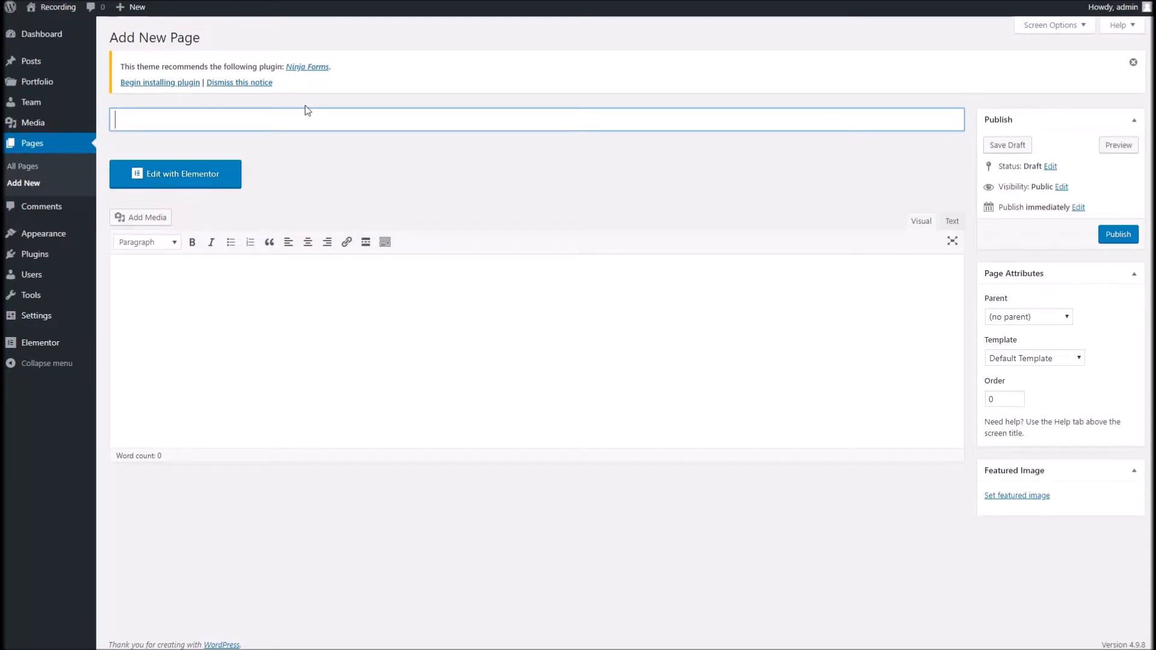
pyautogui.write('Dans Demo Page')
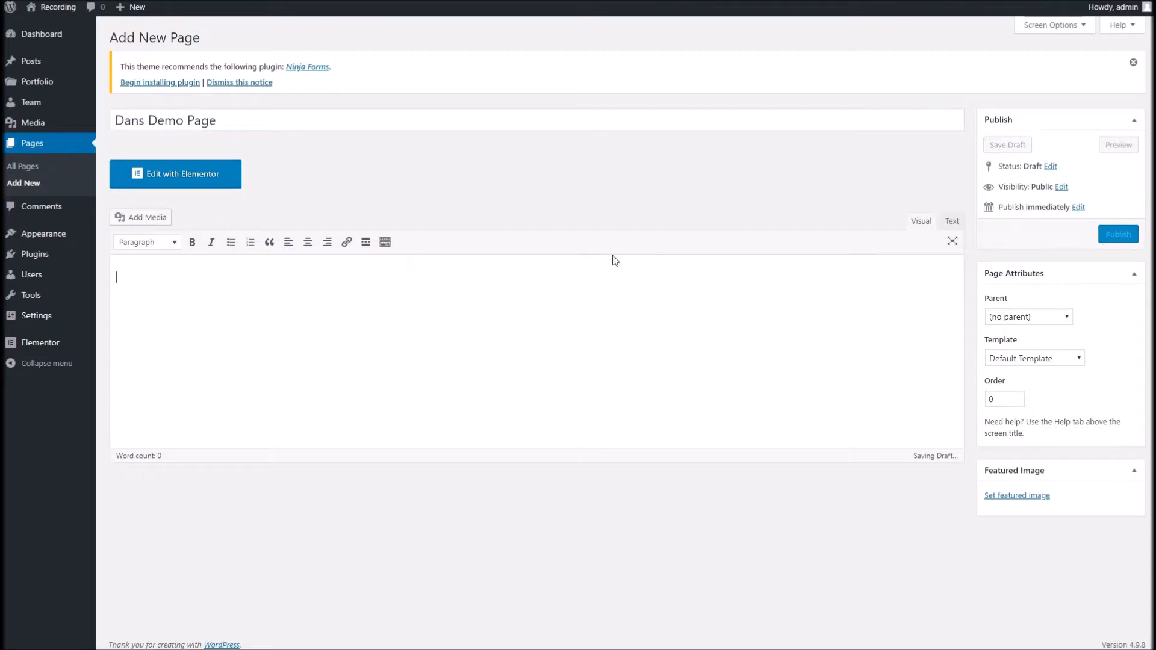
pyautogui.click(1033, 358)
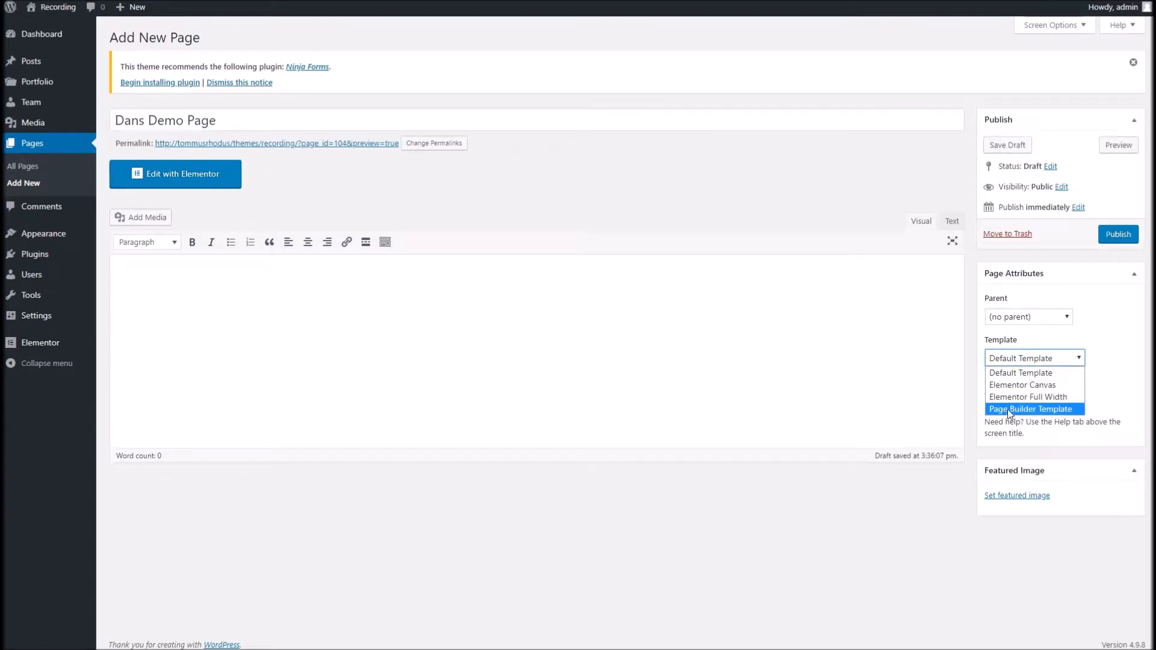
pyautogui.click(1032, 409)
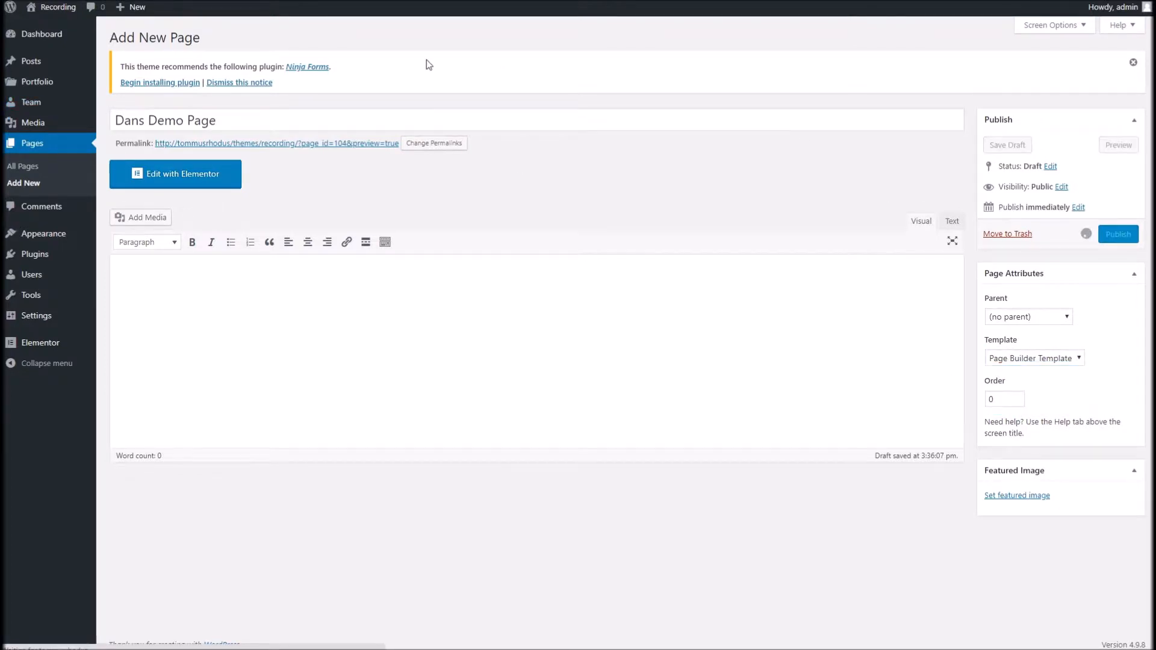
pyautogui.click(1117, 233)
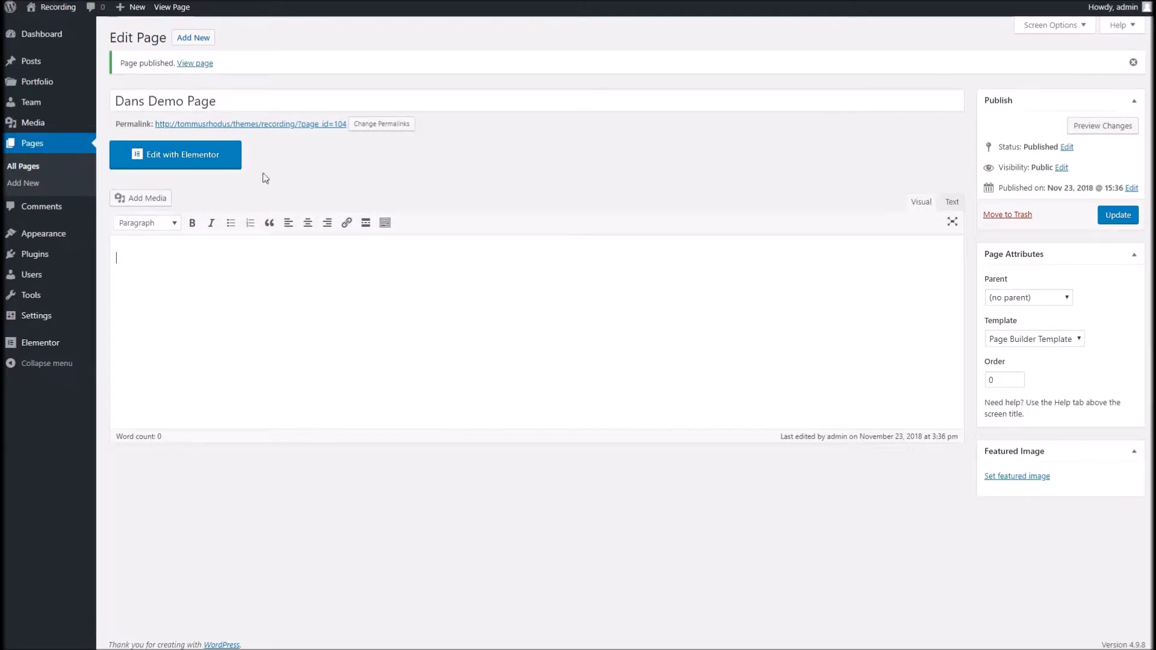
pyautogui.click(175, 154)
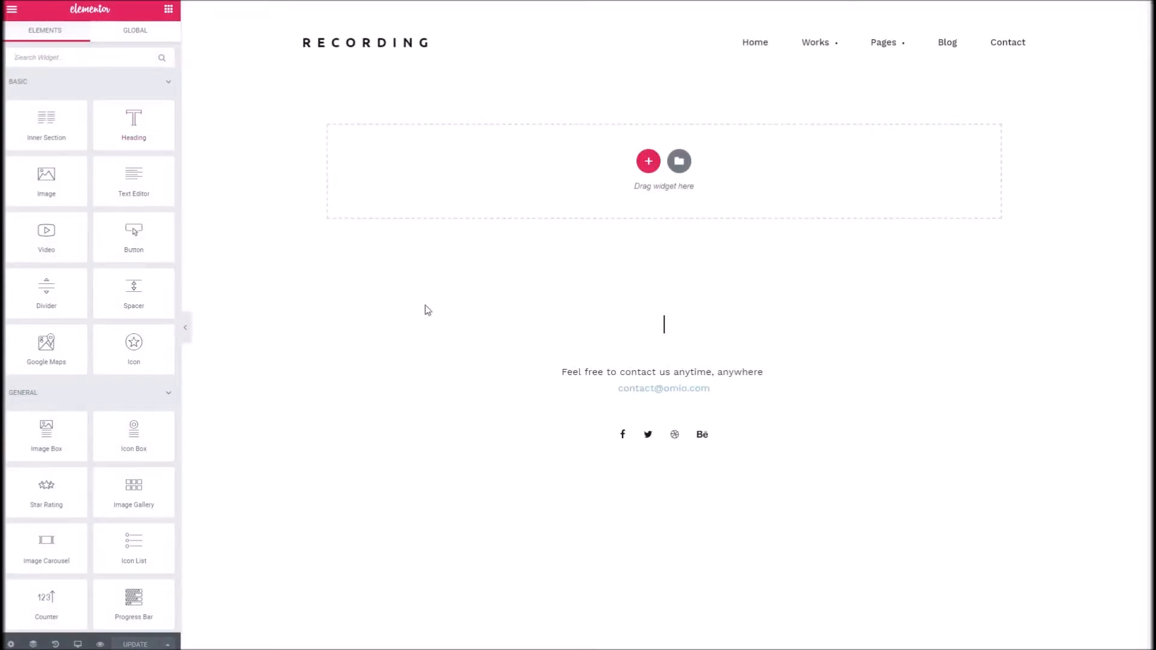
pyautogui.moveTo(242, 121)
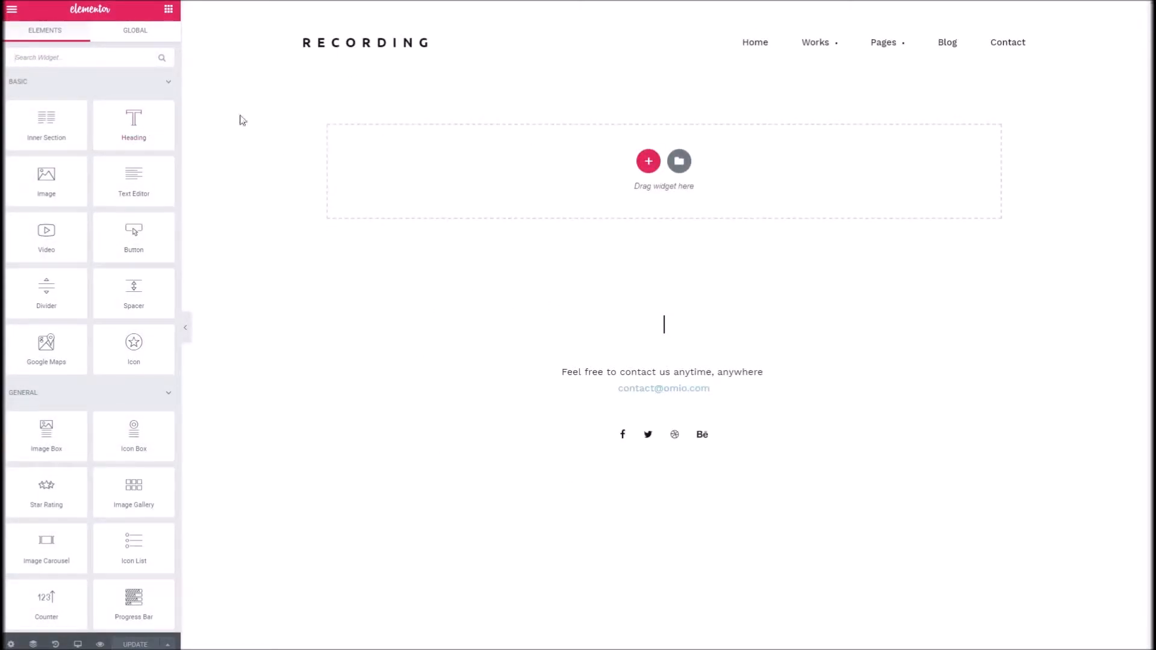
pyautogui.moveTo(403, 208)
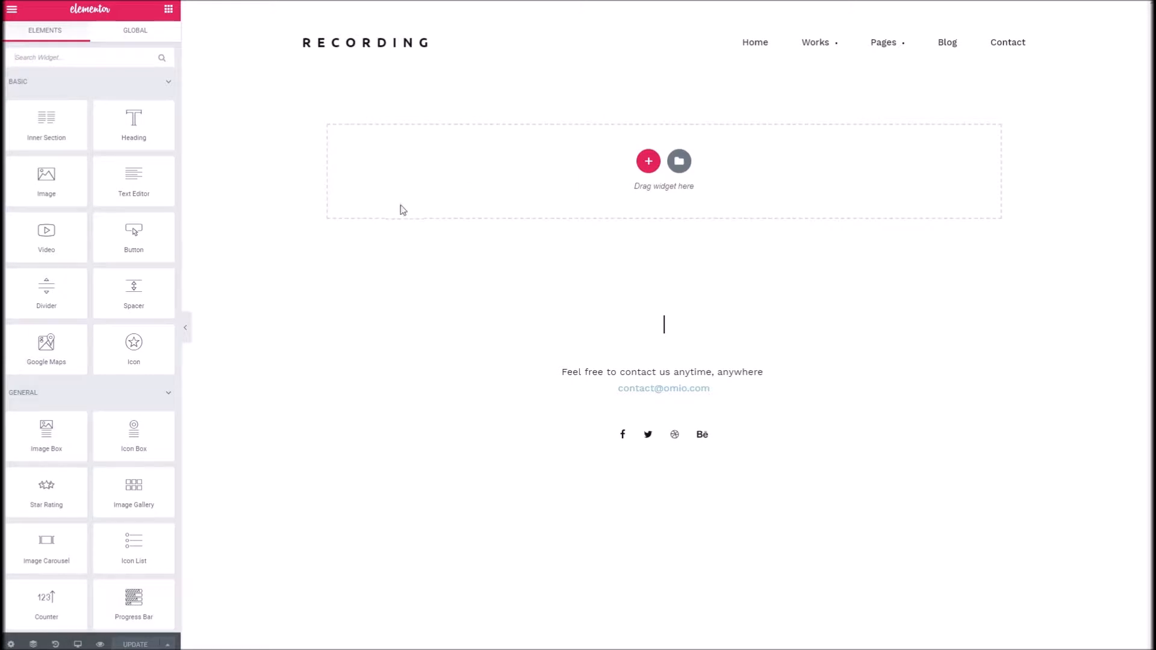
pyautogui.moveTo(317, 123)
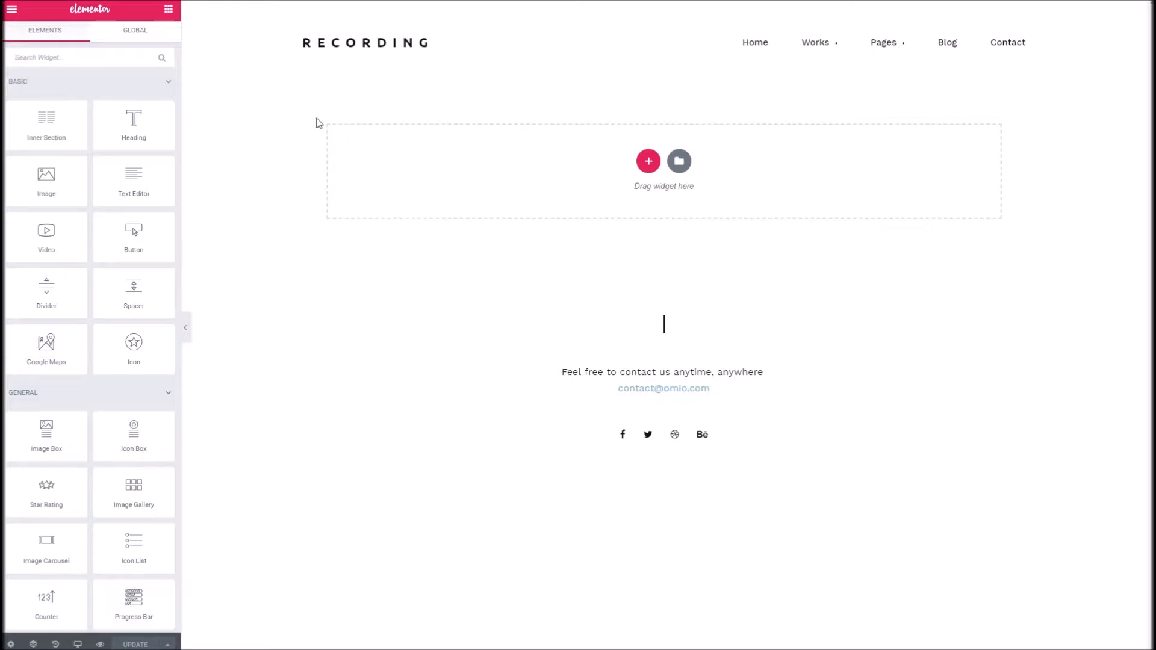
pyautogui.scroll(-3)
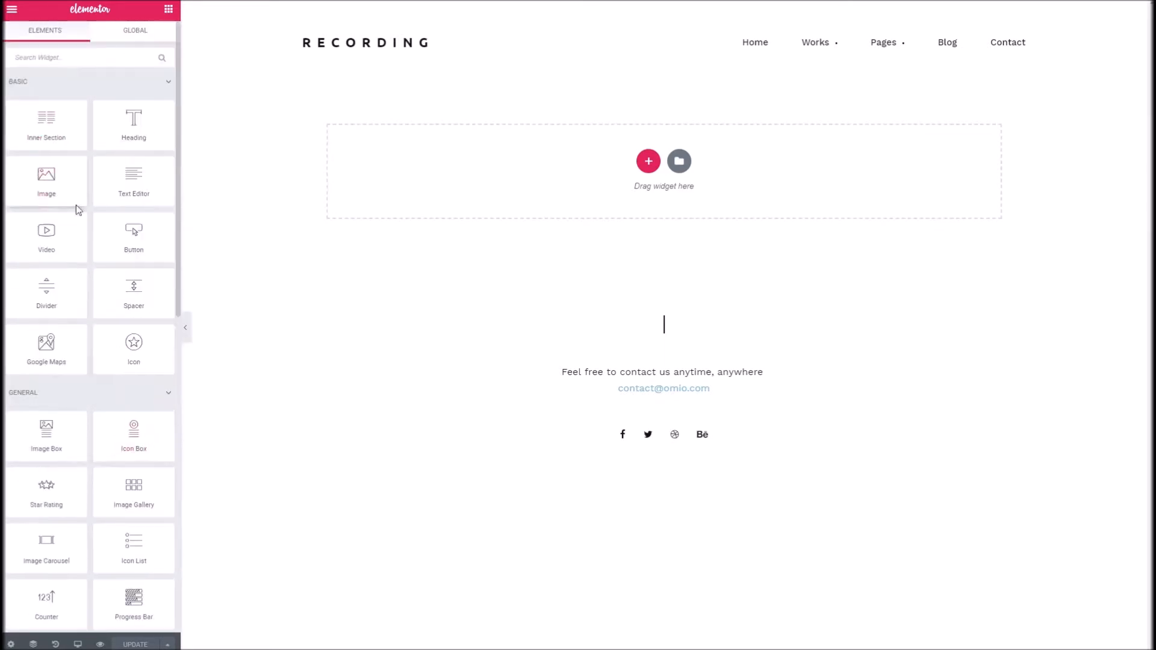
pyautogui.scroll(-3)
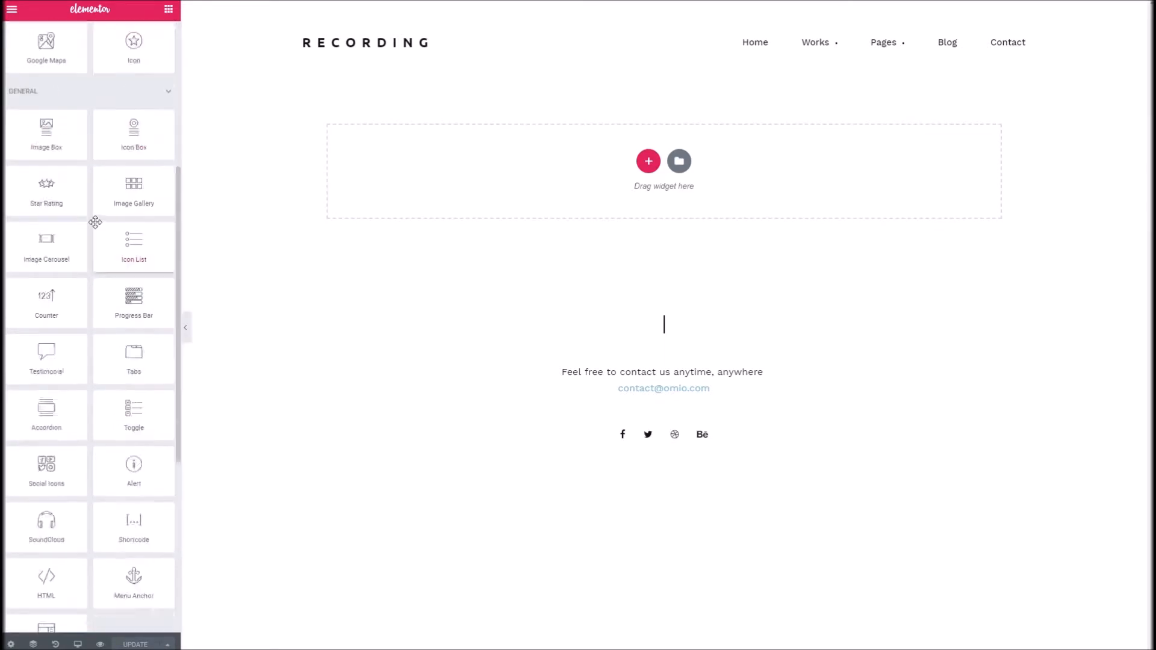
pyautogui.scroll(-3)
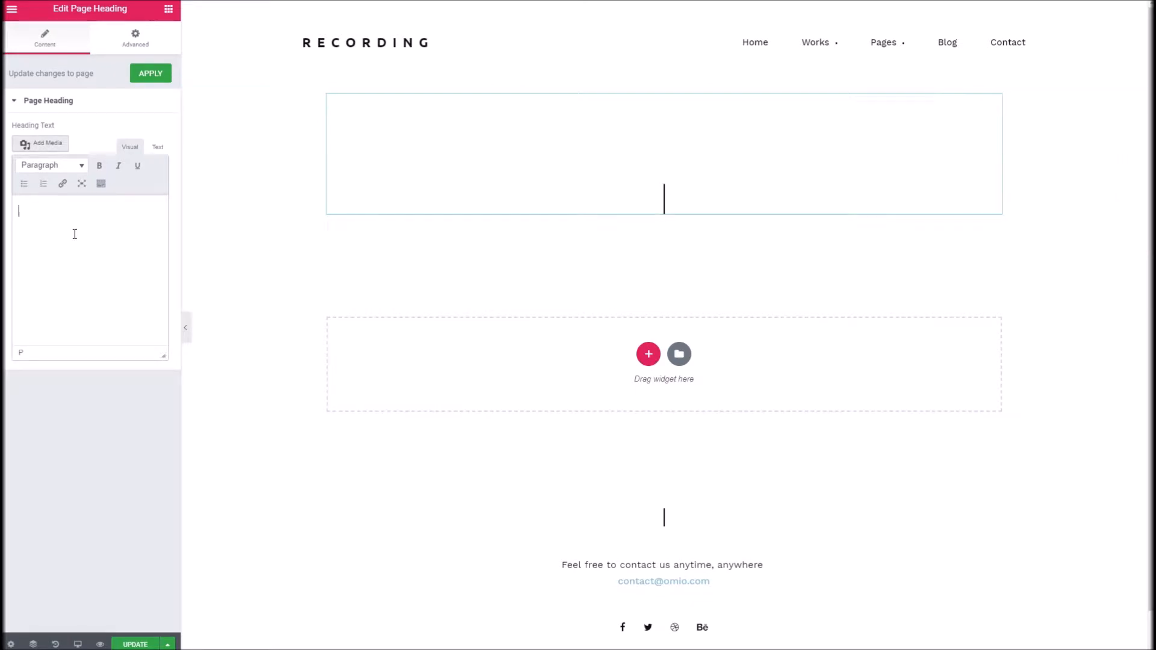
# Enter the heading text 'Welcome to my page' and make it bold
pyautogui.write('Welcome')
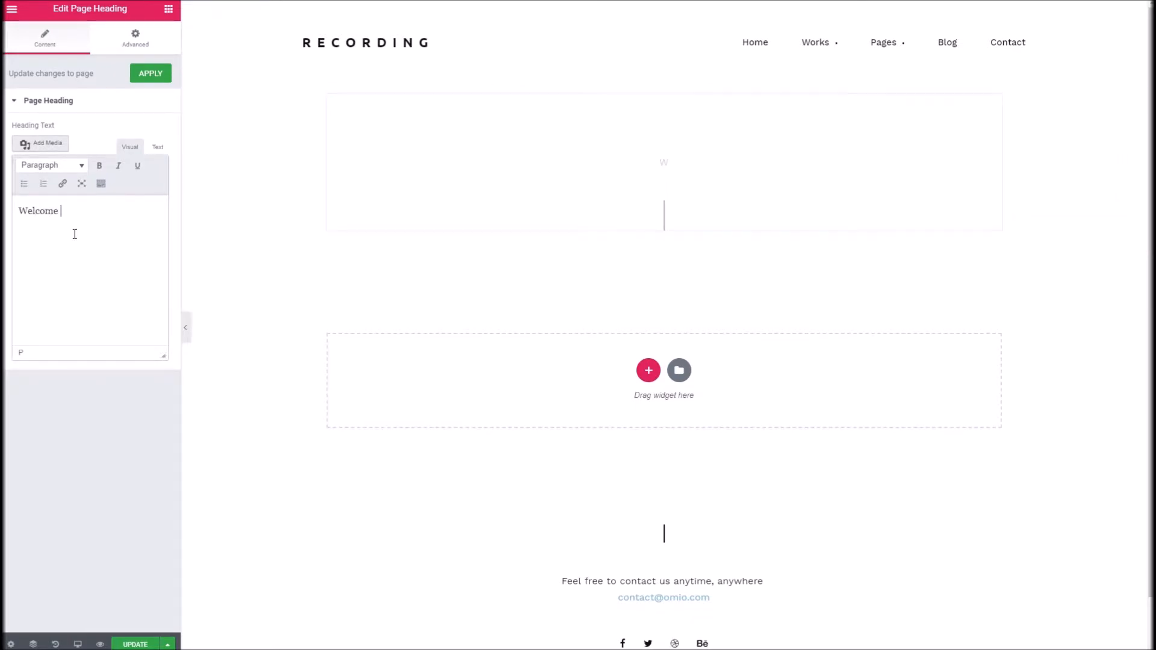
pyautogui.write('to my page')
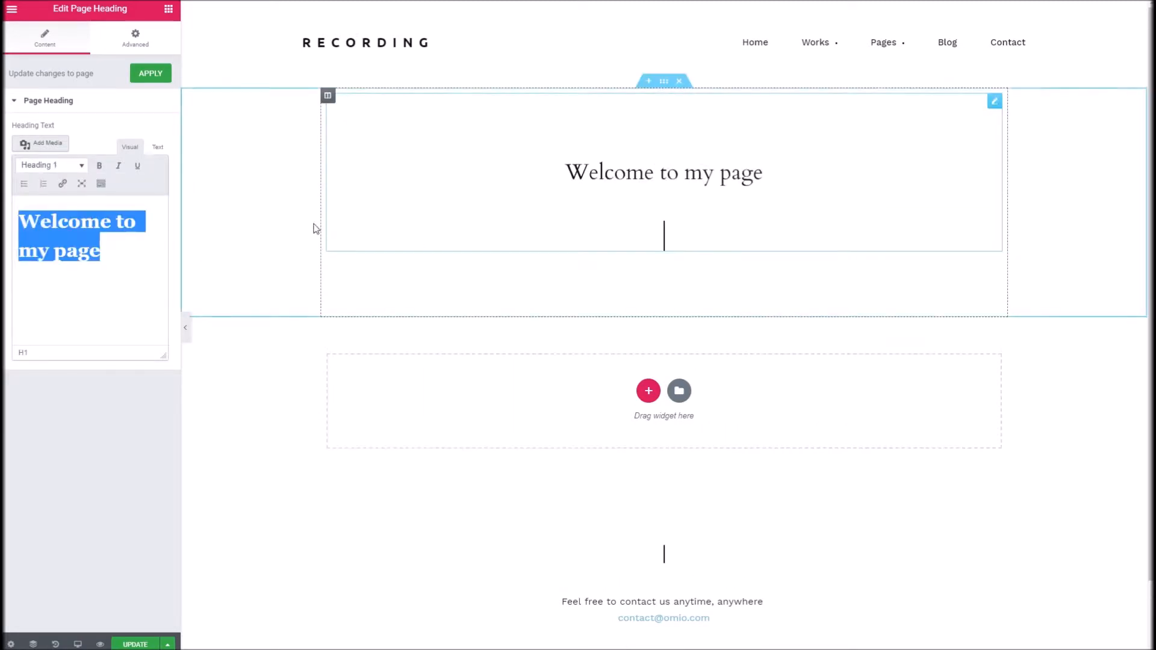
pyautogui.click(98, 165)
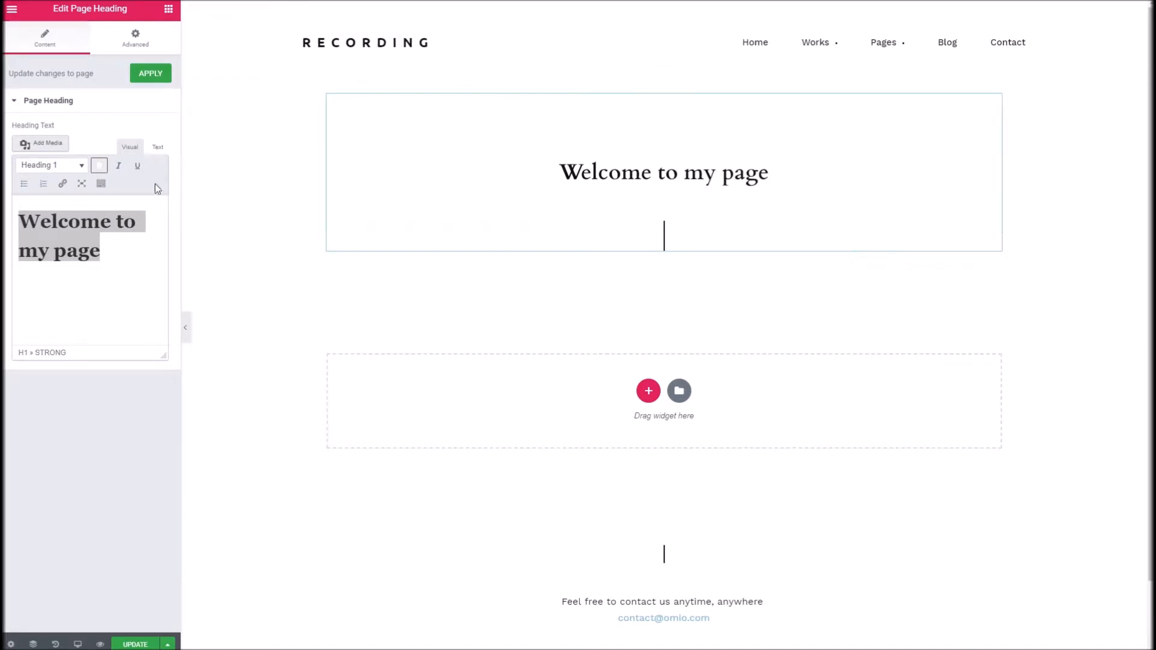
pyautogui.click(648, 390)
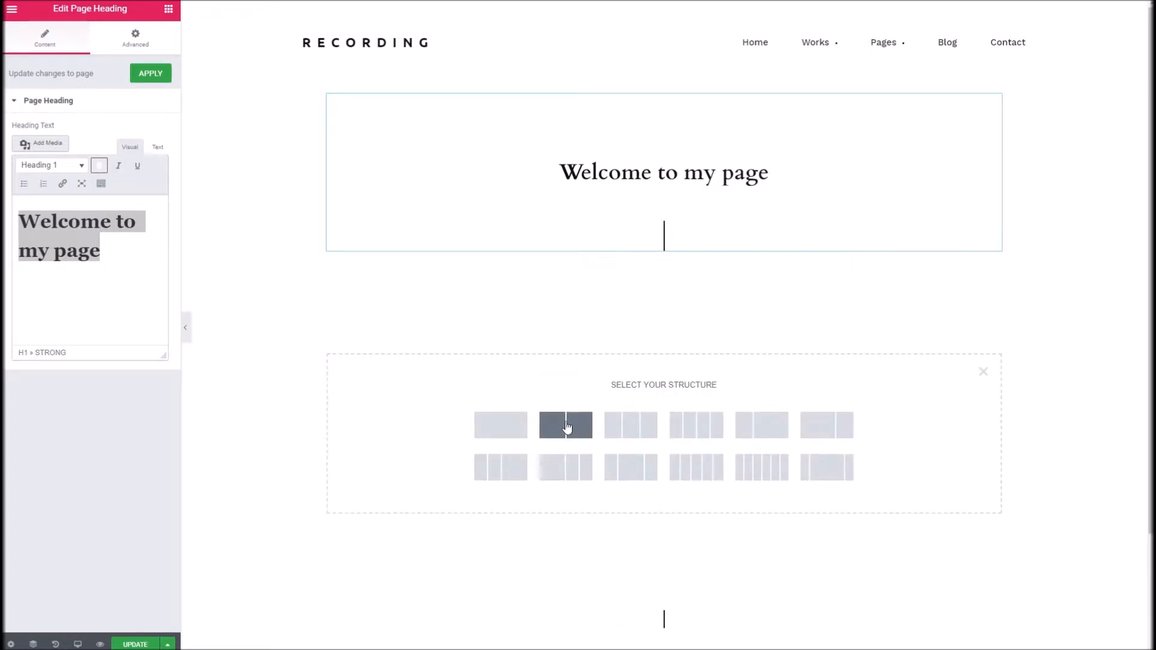
# Create a 50/50 two-column section and set its Content Width to Full Width
pyautogui.click(566, 425)
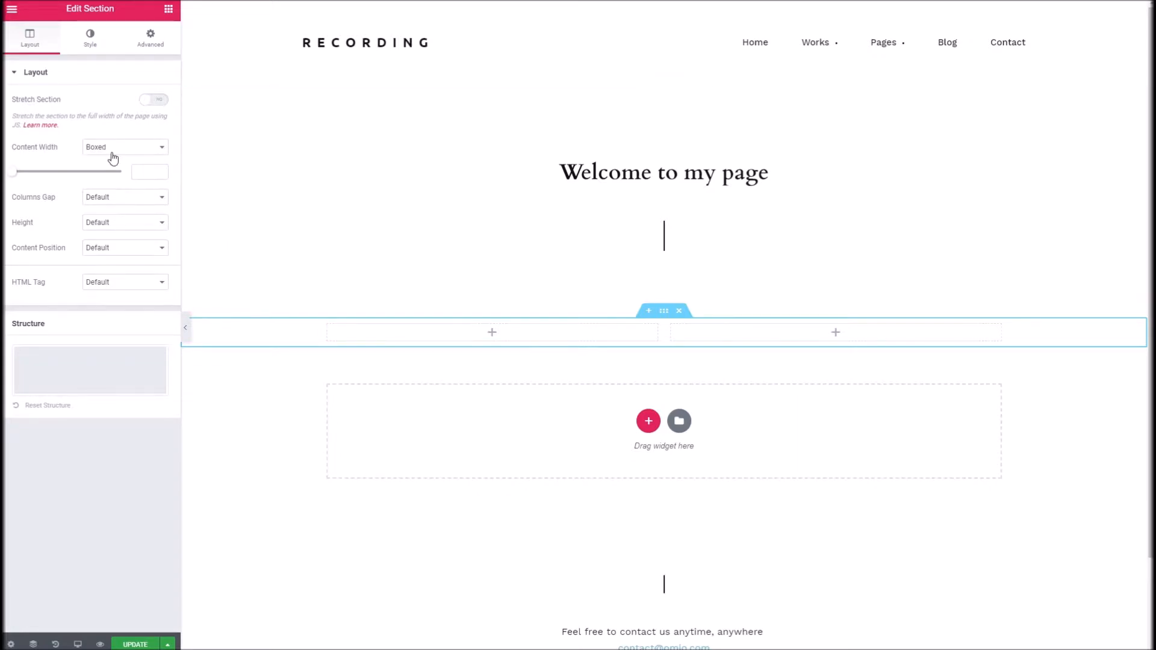
pyautogui.click(124, 147)
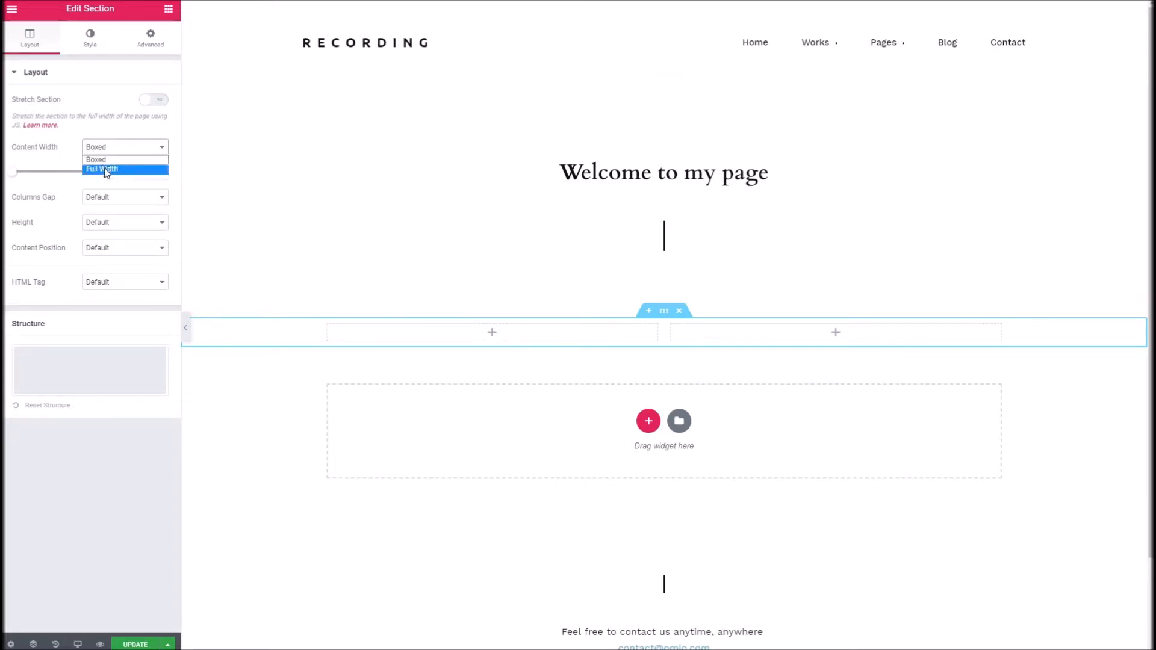
pyautogui.click(101, 169)
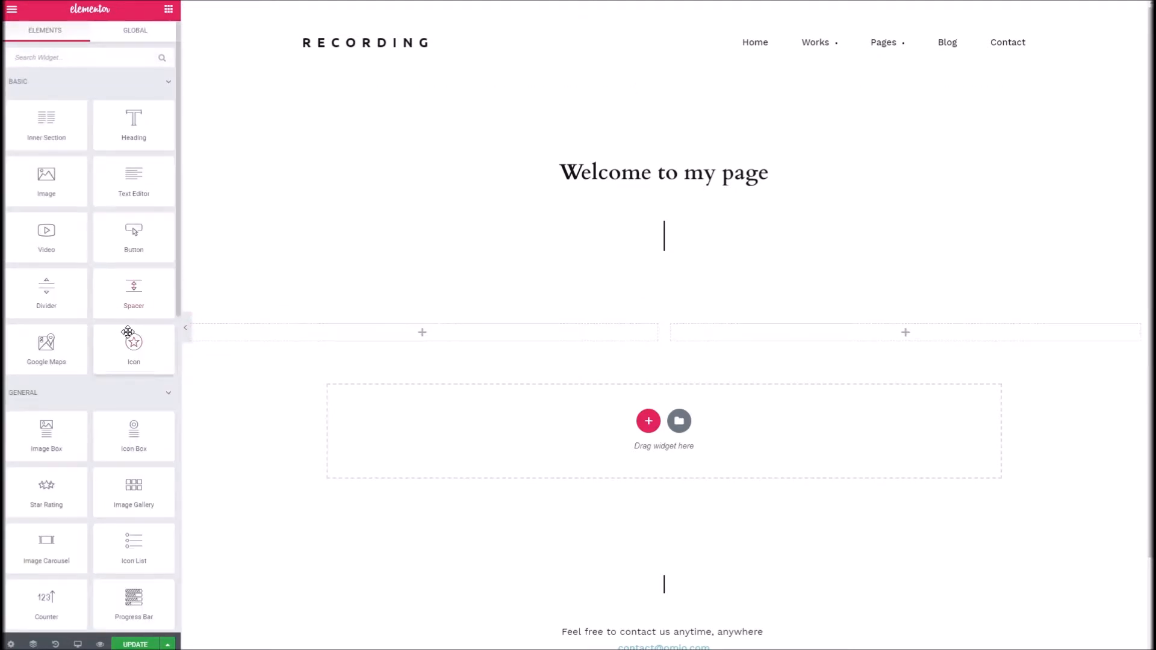
# Drag a Text Editor widget into the right column of the section
pyautogui.moveTo(134, 181); pyautogui.dragTo(264, 208)
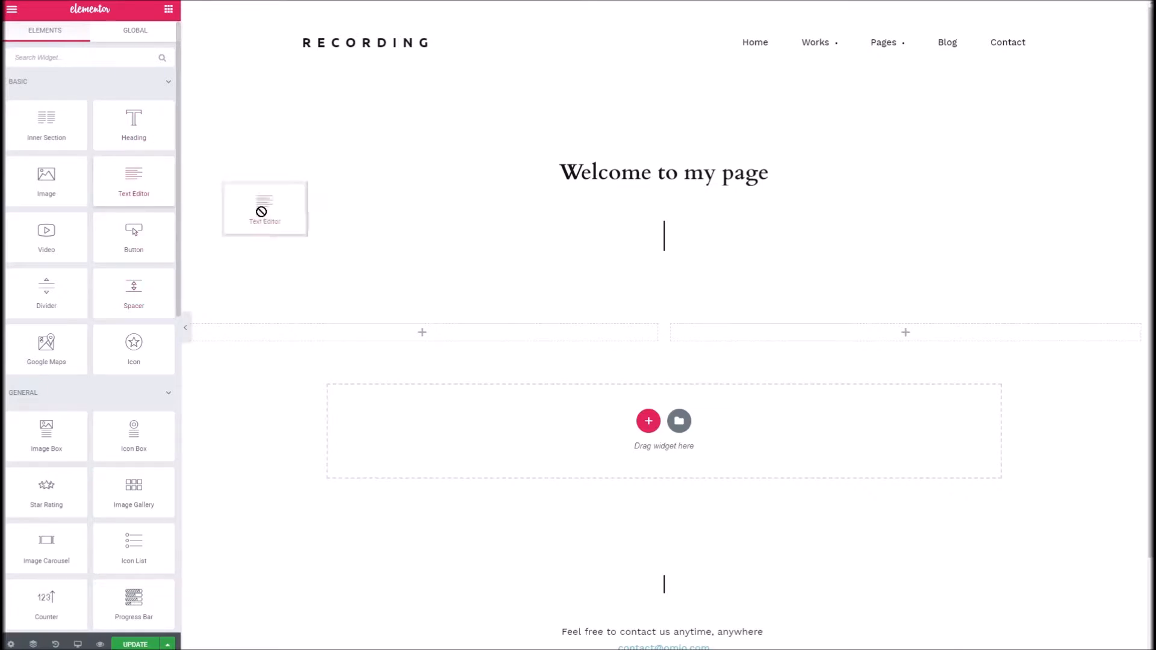
pyautogui.moveTo(264, 208); pyautogui.dragTo(904, 339)
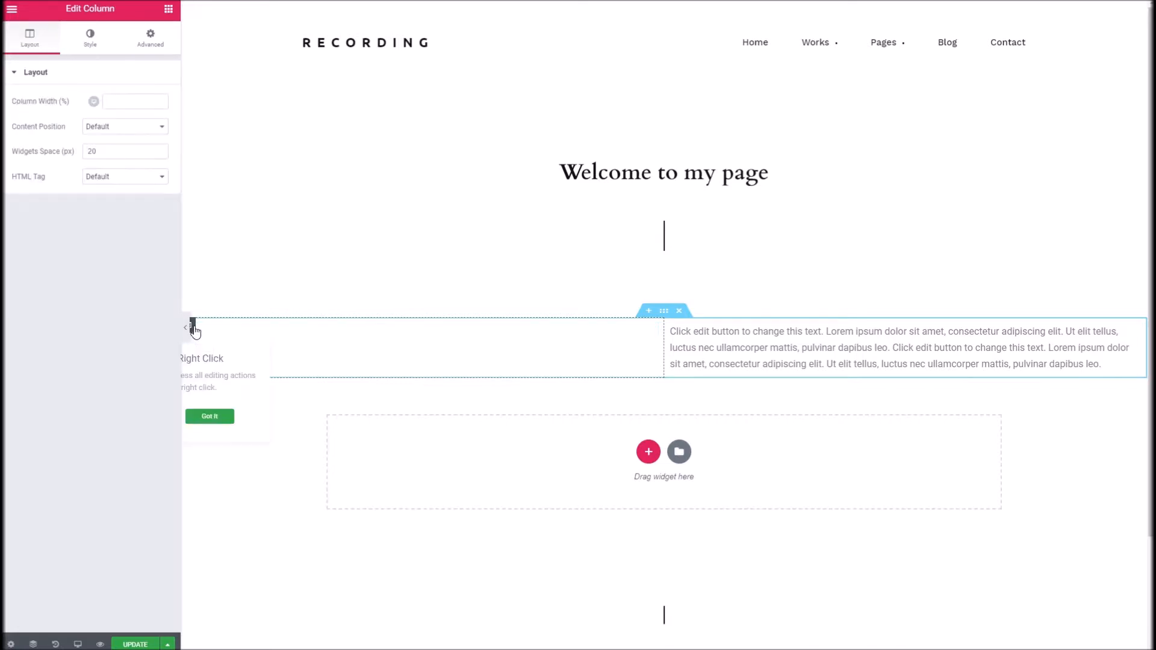
# Set the left column's Classic background to the night Ferris wheel photo from the Media Library
pyautogui.click(89, 38)
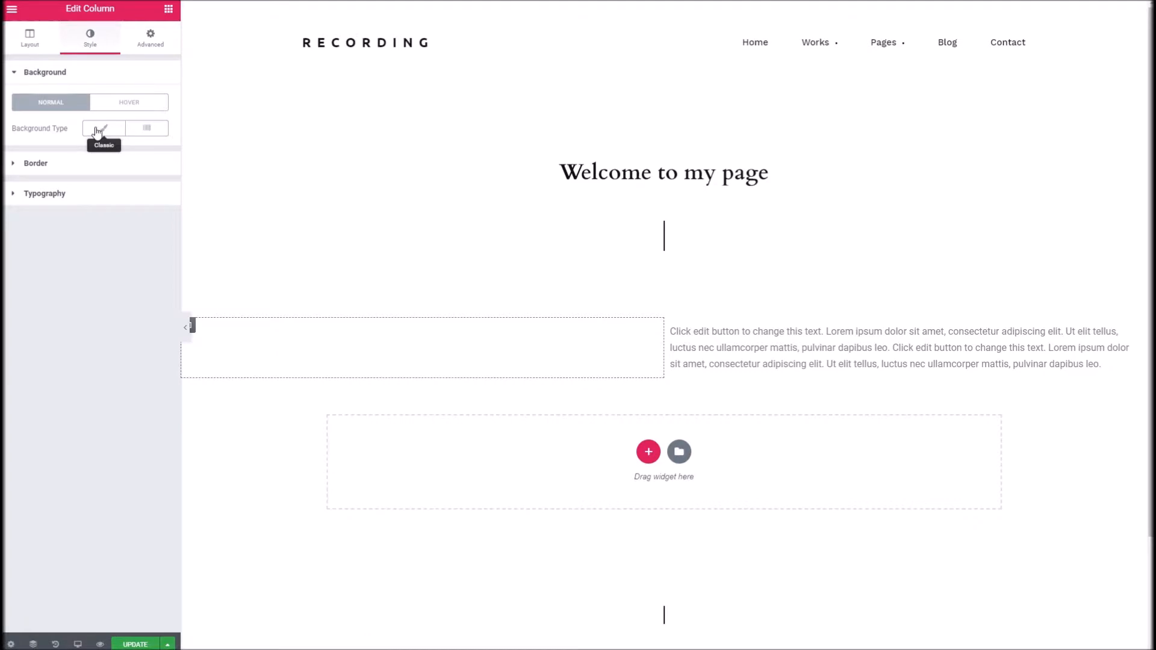
pyautogui.click(104, 127)
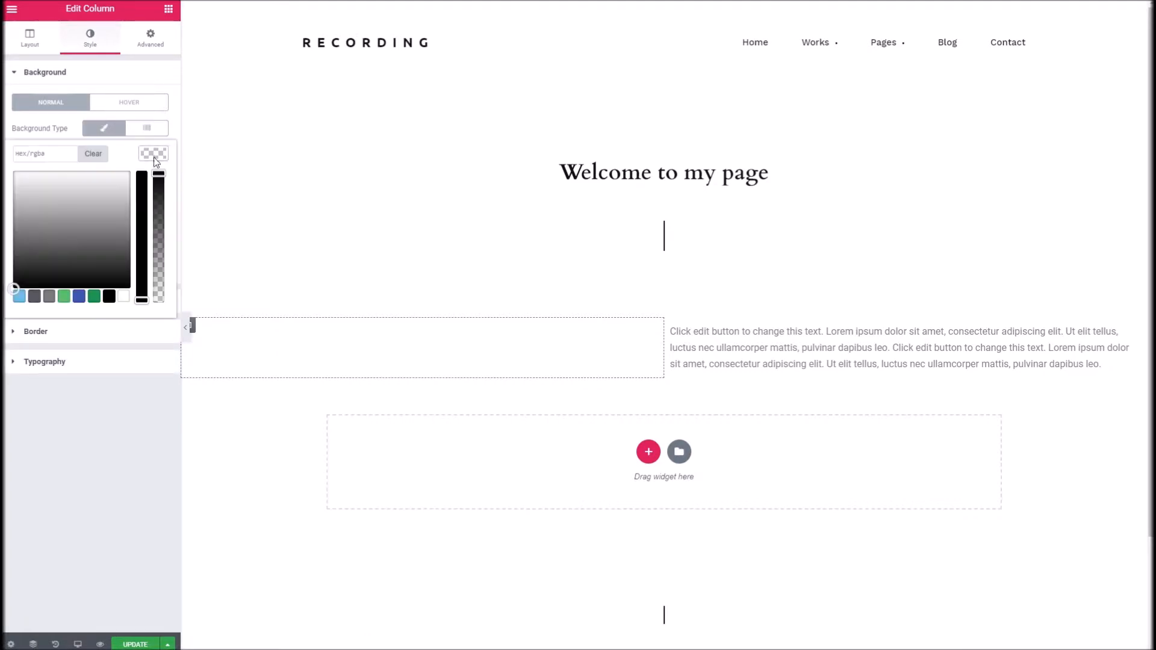
pyautogui.click(154, 153)
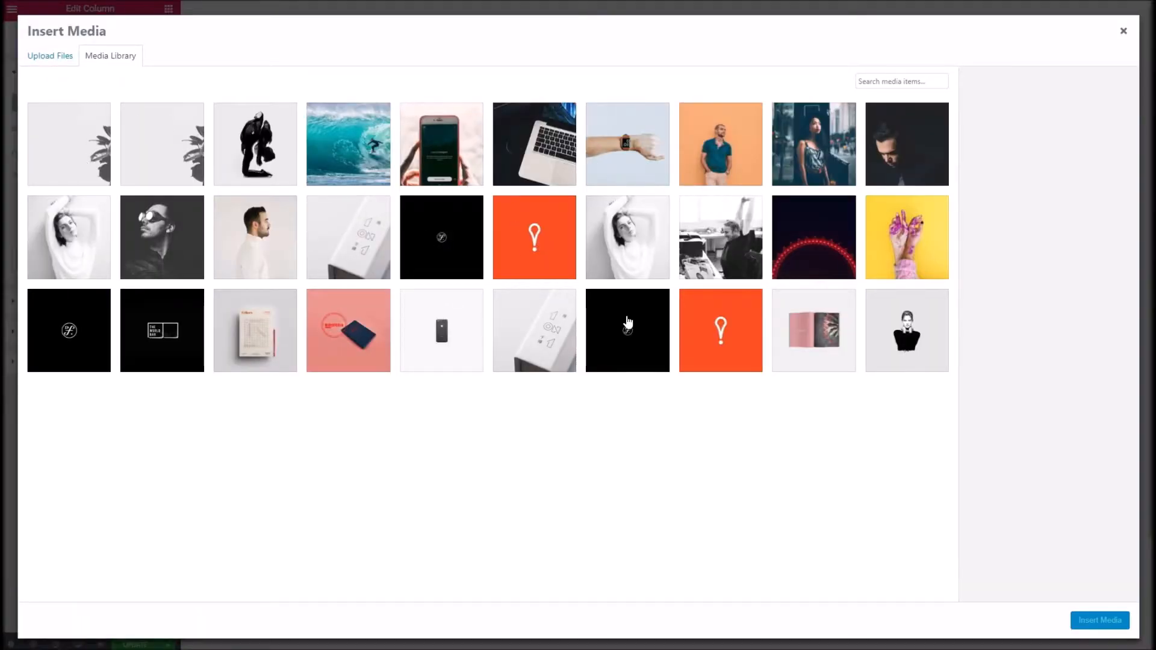
pyautogui.click(812, 237)
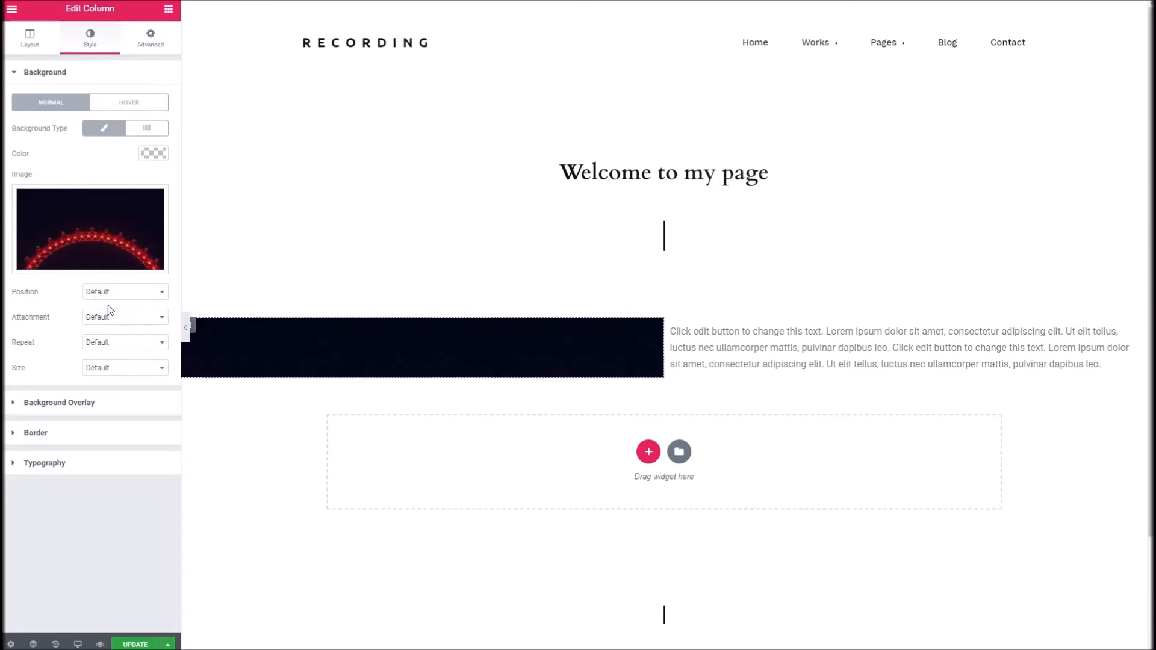
# Set the background Position to Center Center, Repeat to No-repeat and Size to Cover
pyautogui.click(124, 291)
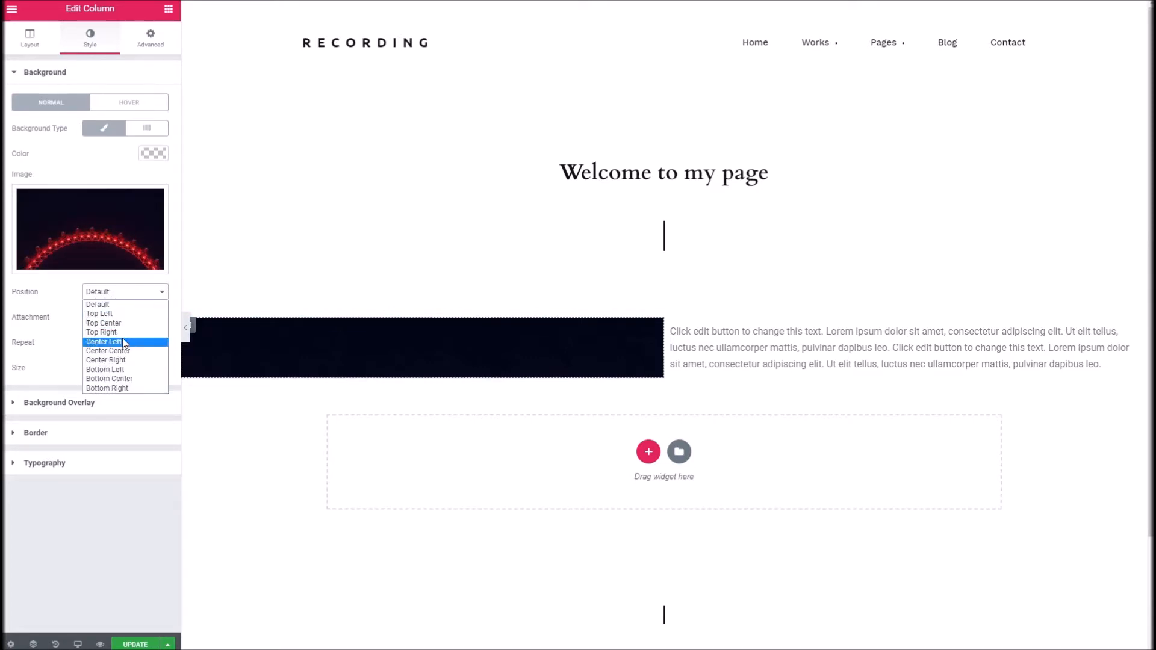
pyautogui.click(106, 350)
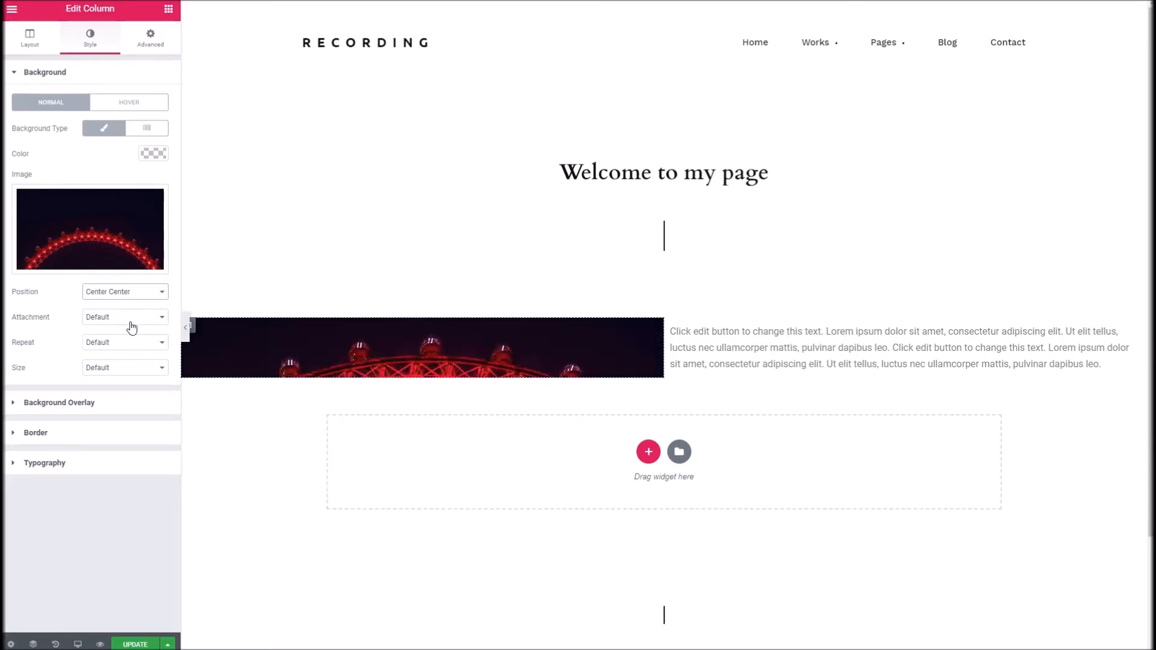
pyautogui.click(124, 317)
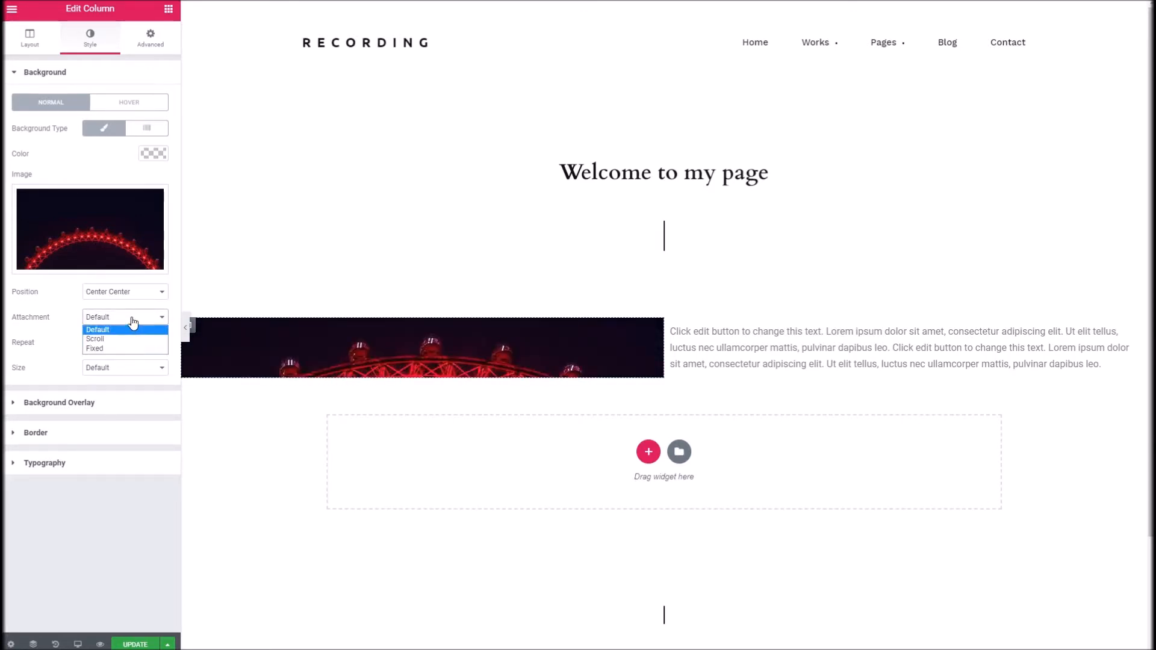
pyautogui.click(124, 342)
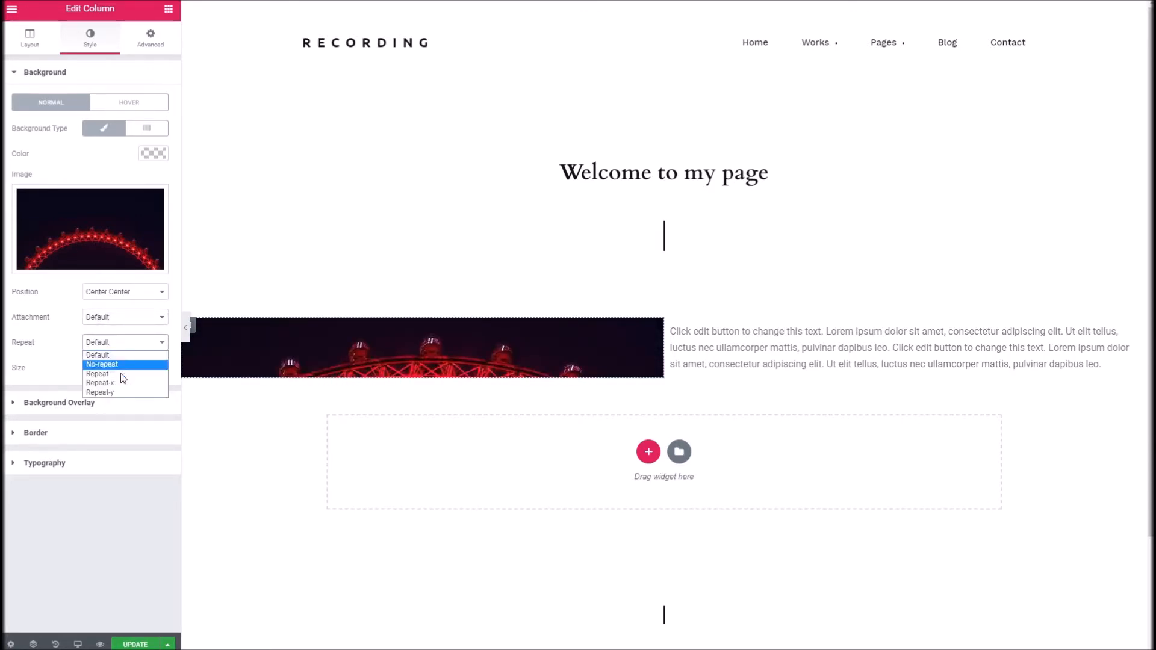
pyautogui.click(101, 364)
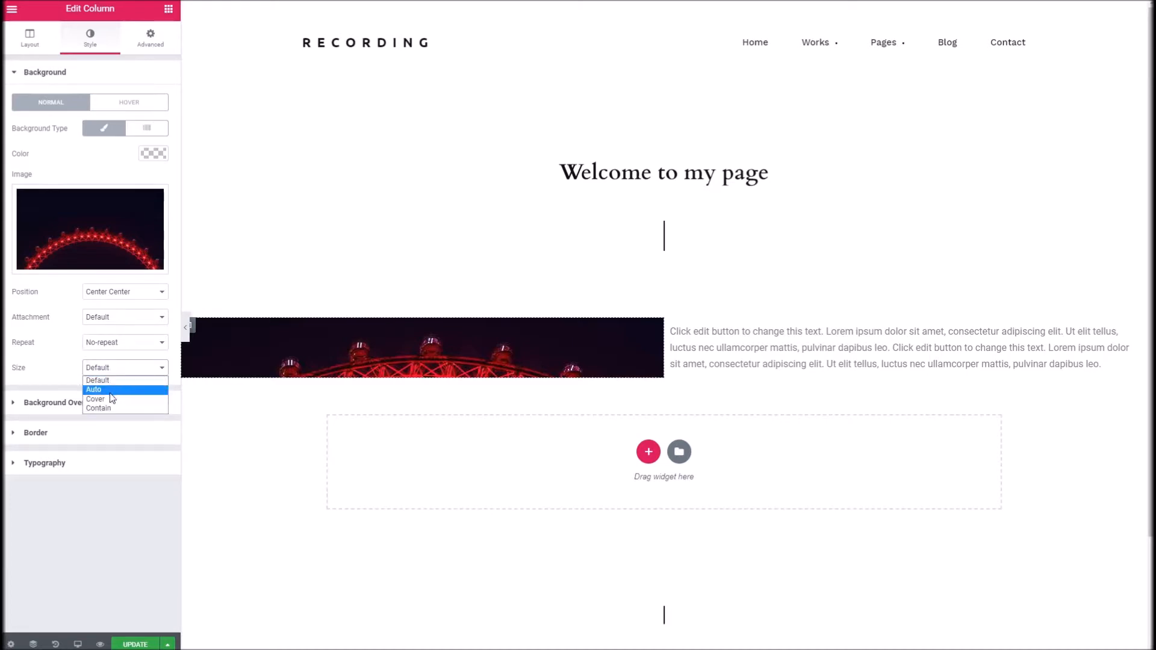
pyautogui.click(95, 398)
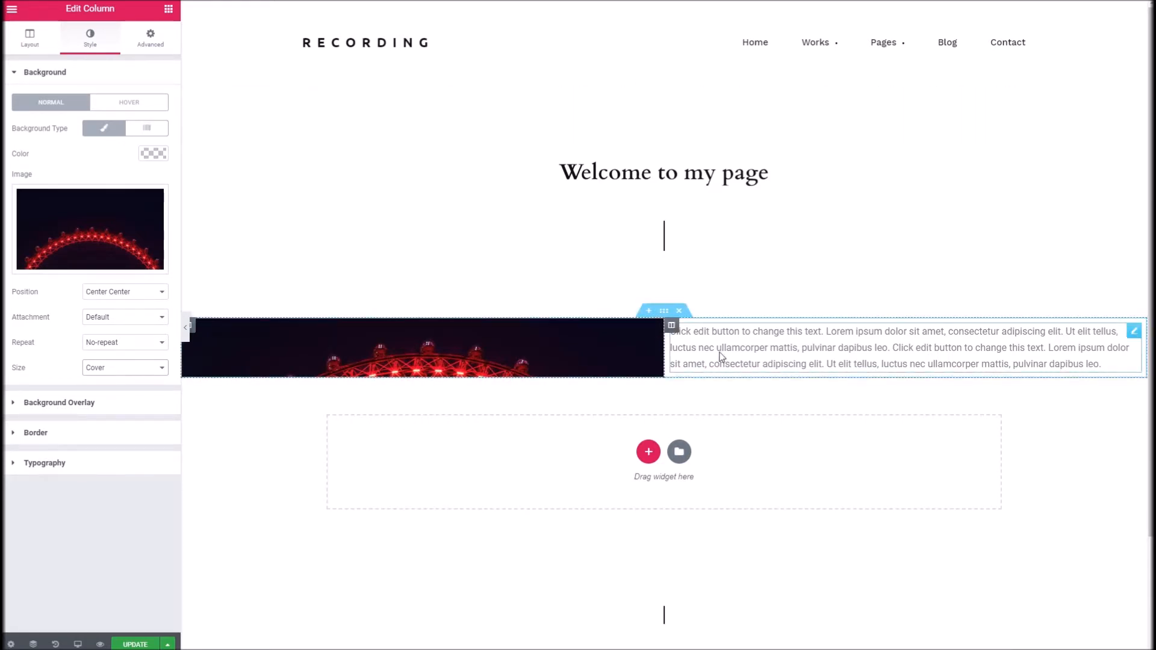
pyautogui.moveTo(757, 347)
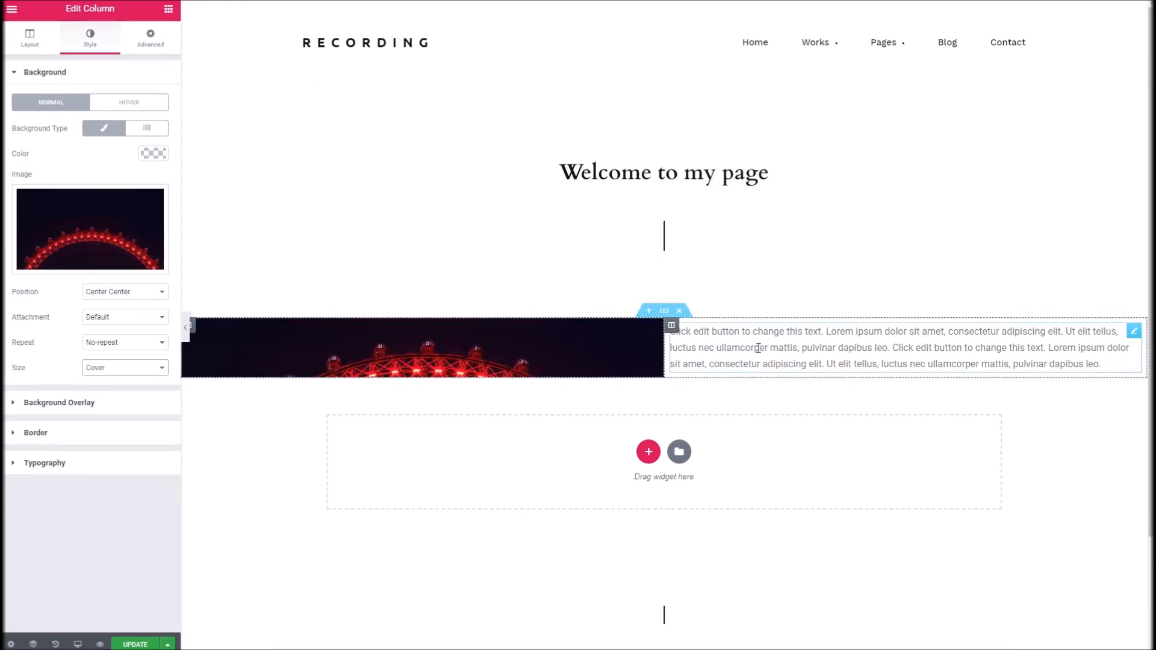
pyautogui.click(756, 347)
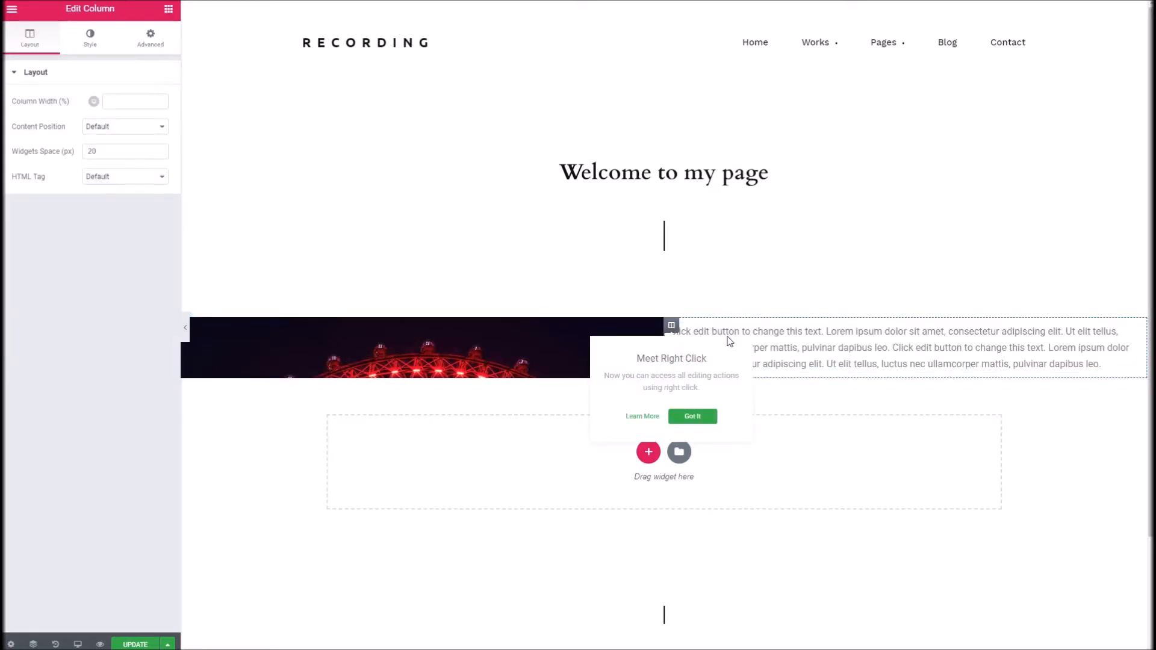
# Give the Text Editor widget 100 px linked padding in its Advanced settings
pyautogui.click(884, 347)
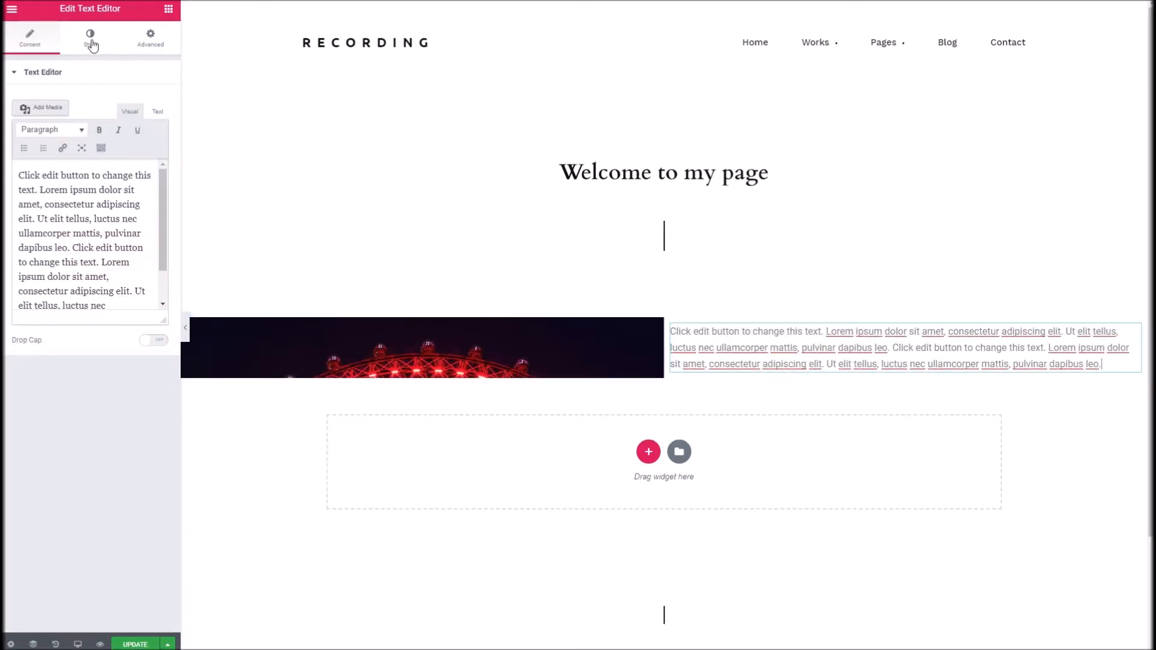
pyautogui.click(150, 38)
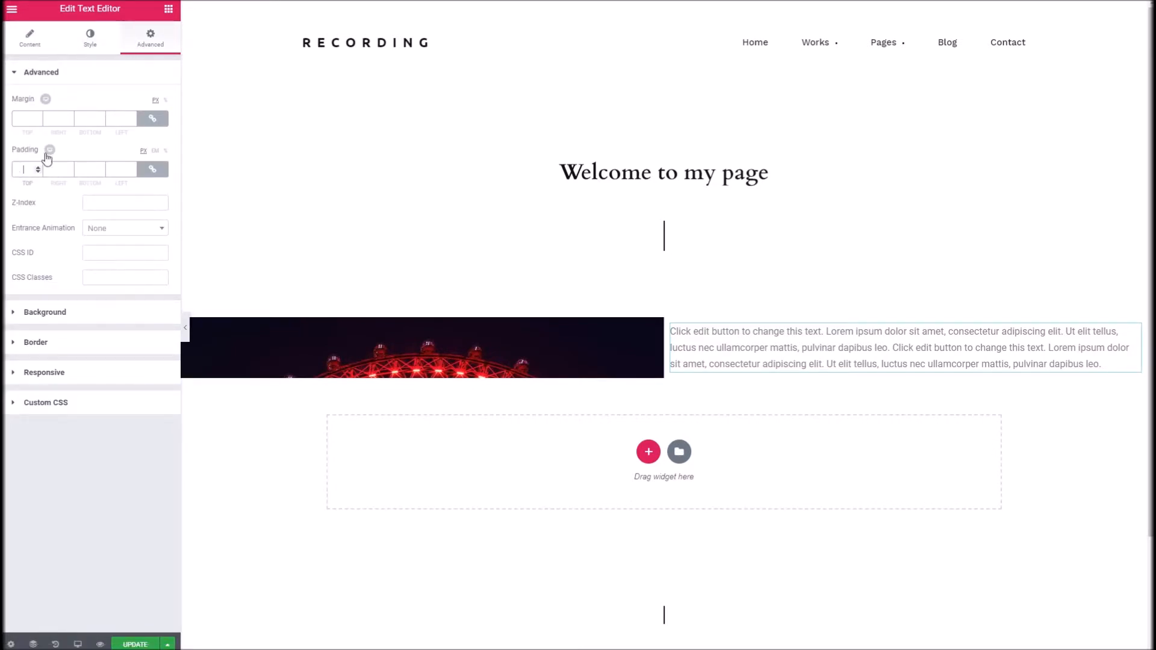
pyautogui.write('100')
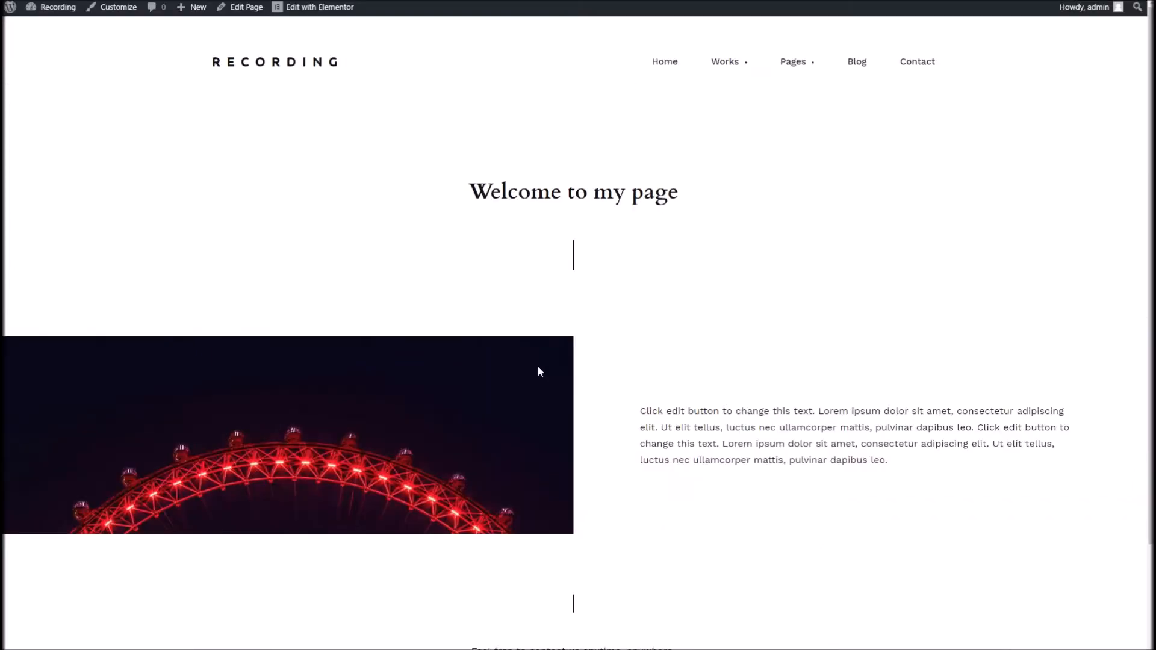
# Scroll through the live page to check the Ferris wheel image beside the padded text
pyautogui.scroll(-3)
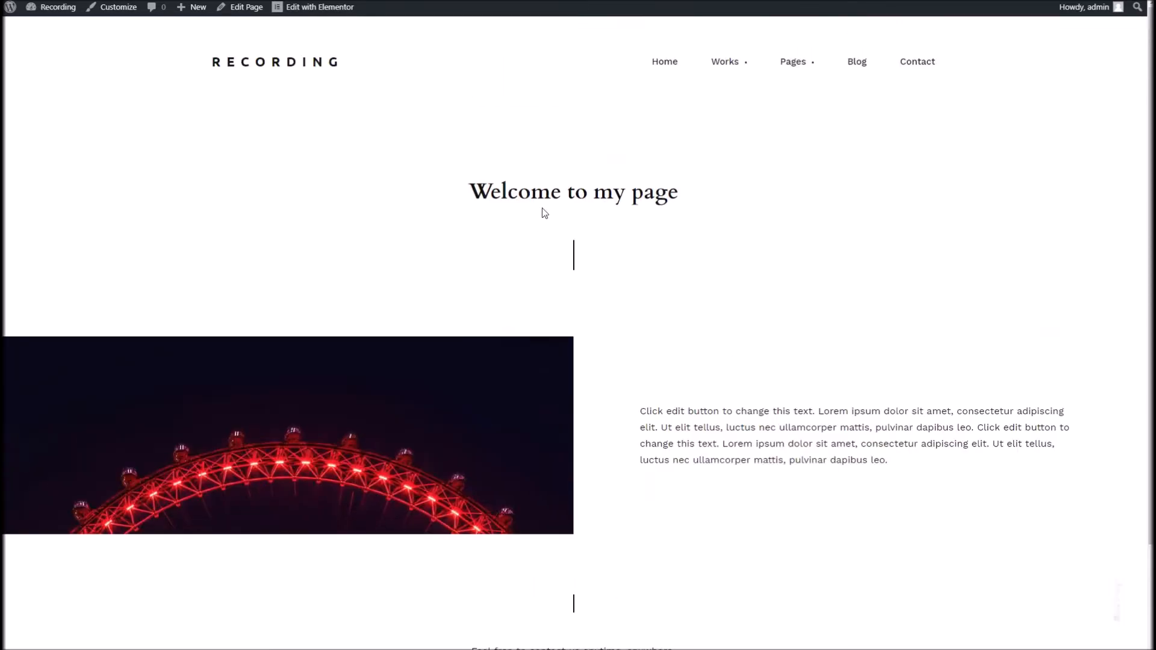
pyautogui.scroll(-3)
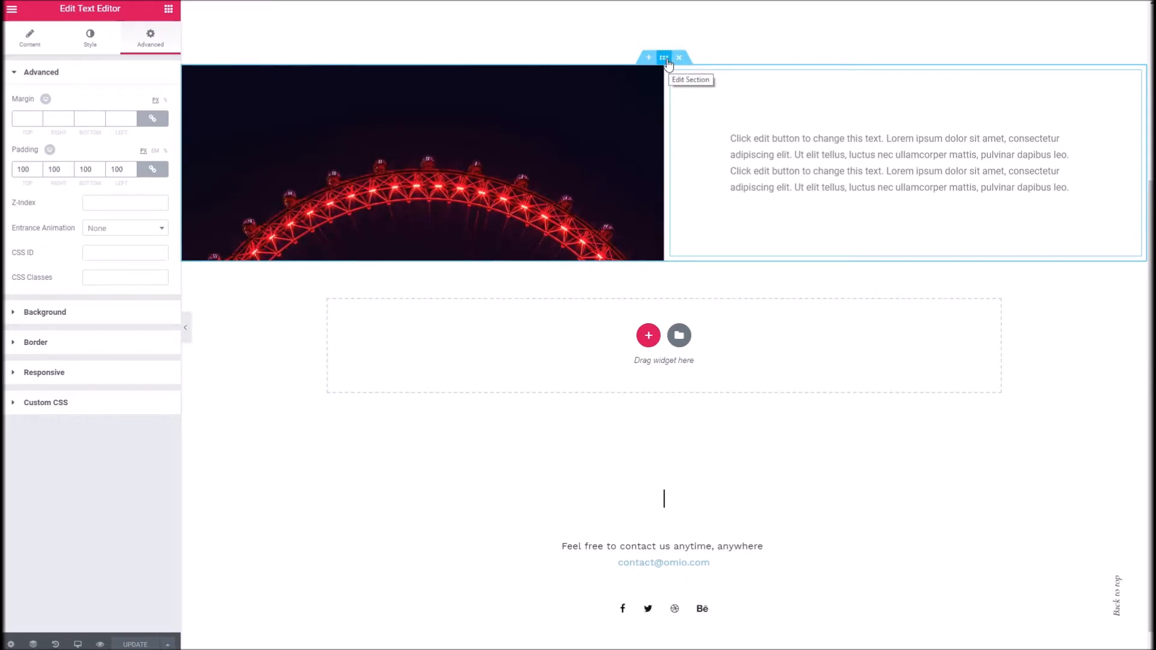
pyautogui.moveTo(683, 284)
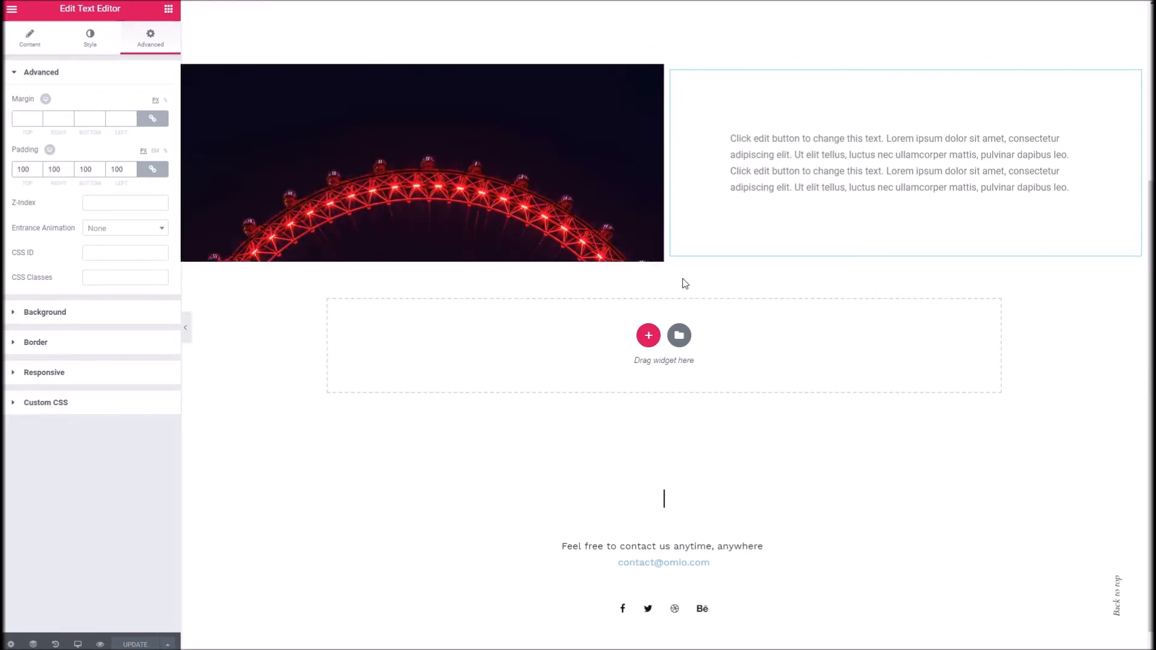
# Add a second 50/50 section below and place a Text Editor widget in its left column
pyautogui.click(648, 336)
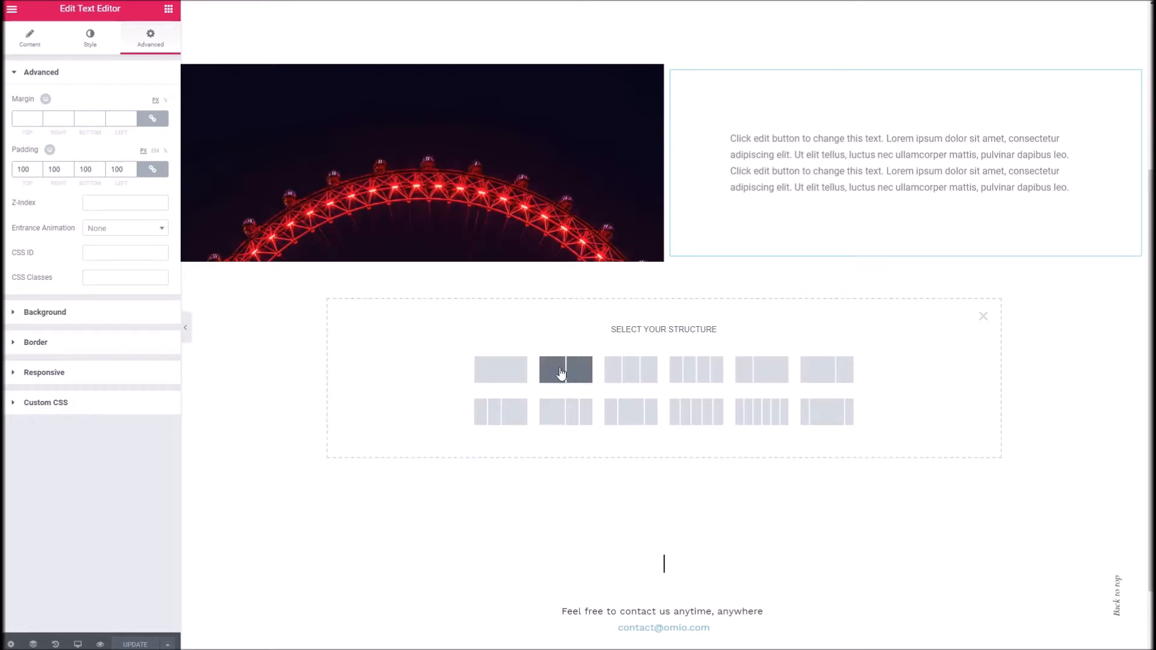
pyautogui.click(565, 369)
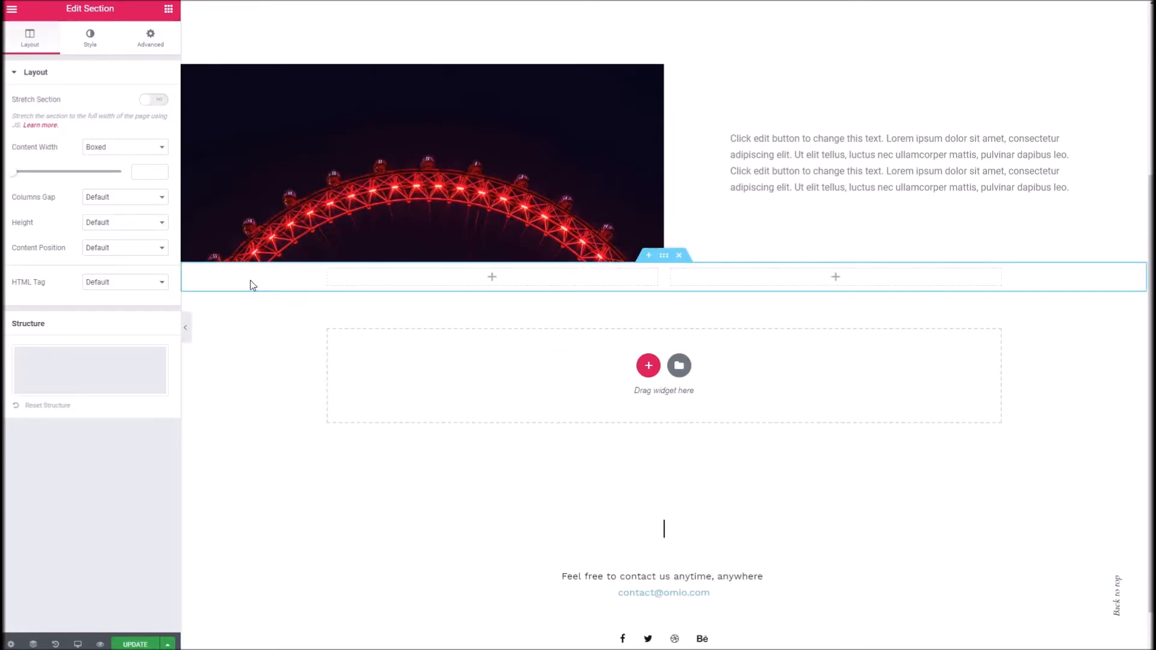
pyautogui.click(123, 147)
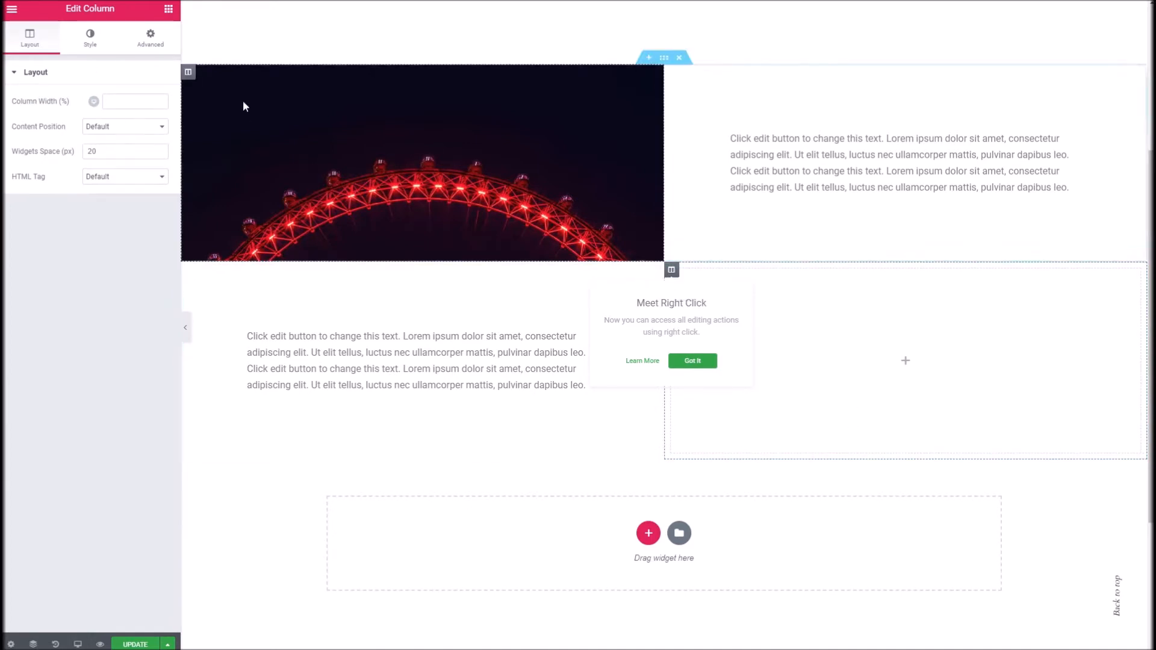
# Set the surfer wave photo as a classic background on the empty right column
pyautogui.click(90, 39)
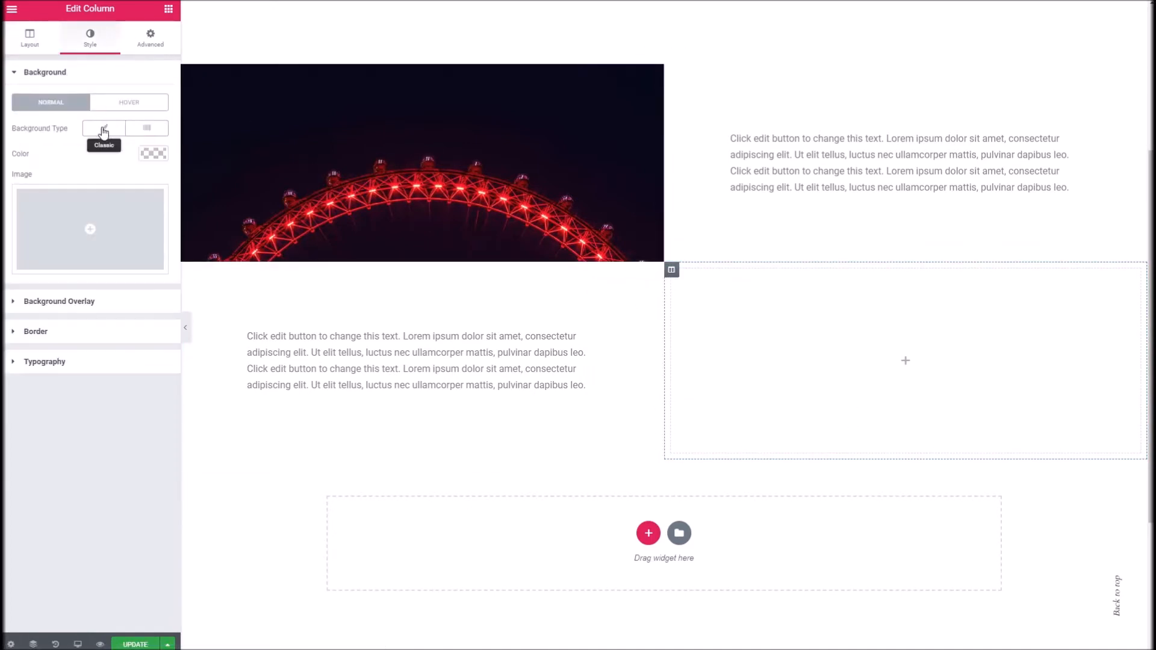
pyautogui.click(90, 229)
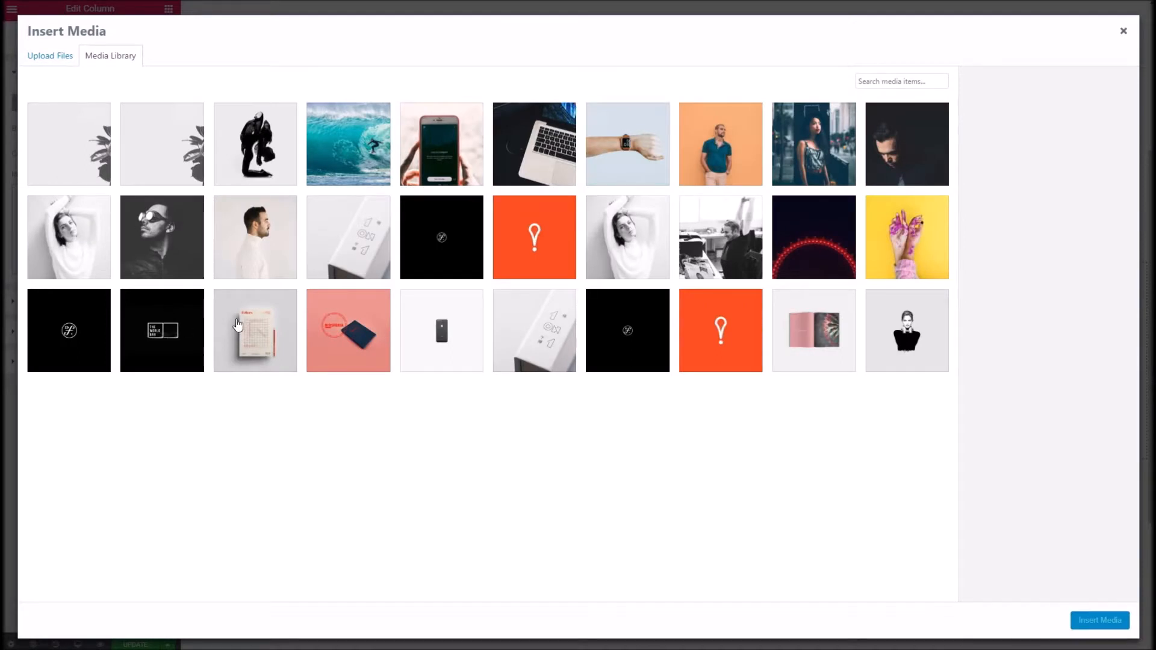
pyautogui.click(346, 143)
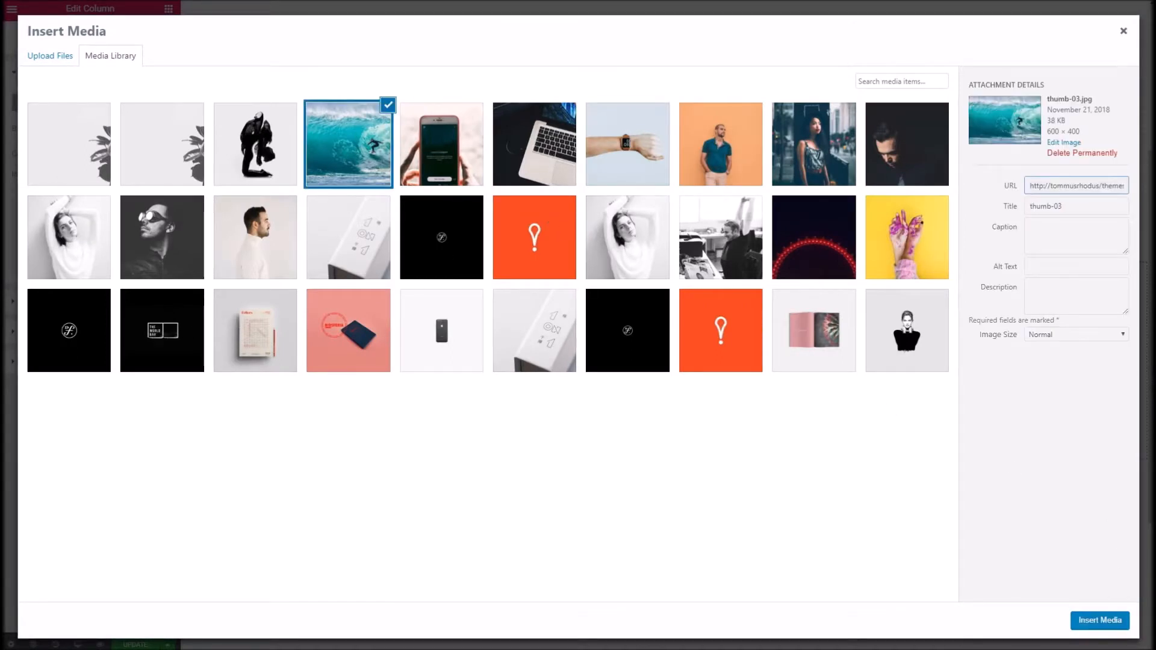
pyautogui.click(1100, 620)
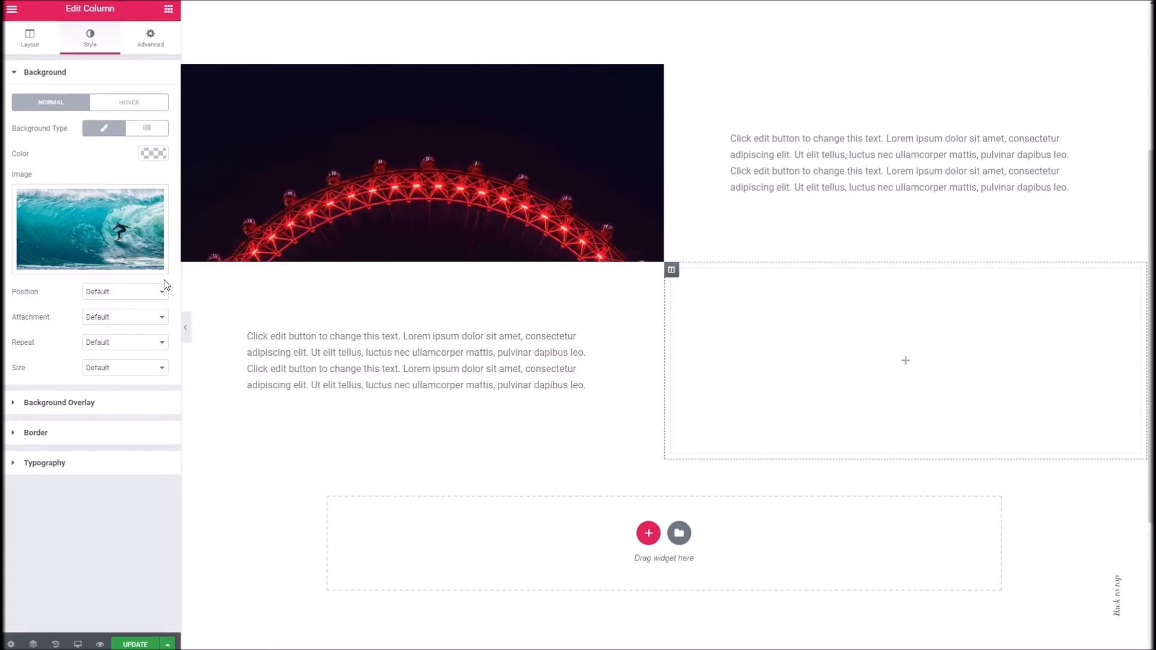
pyautogui.moveTo(117, 278)
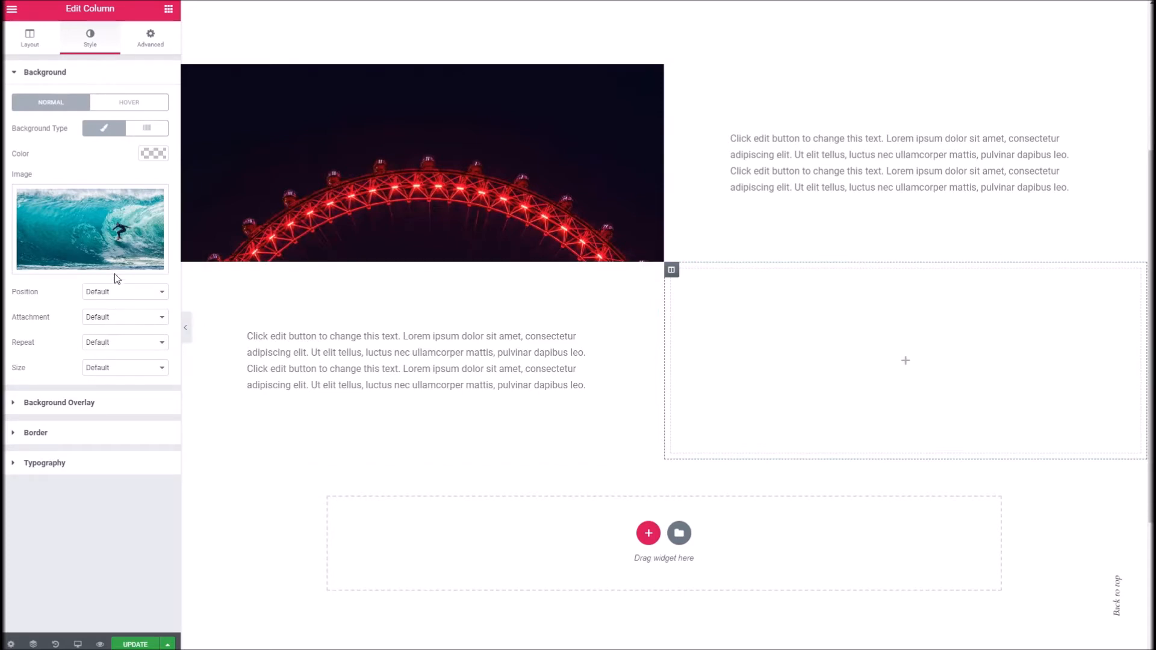
# Make the column background Center Center, non-repeating and Cover-sized
pyautogui.click(124, 291)
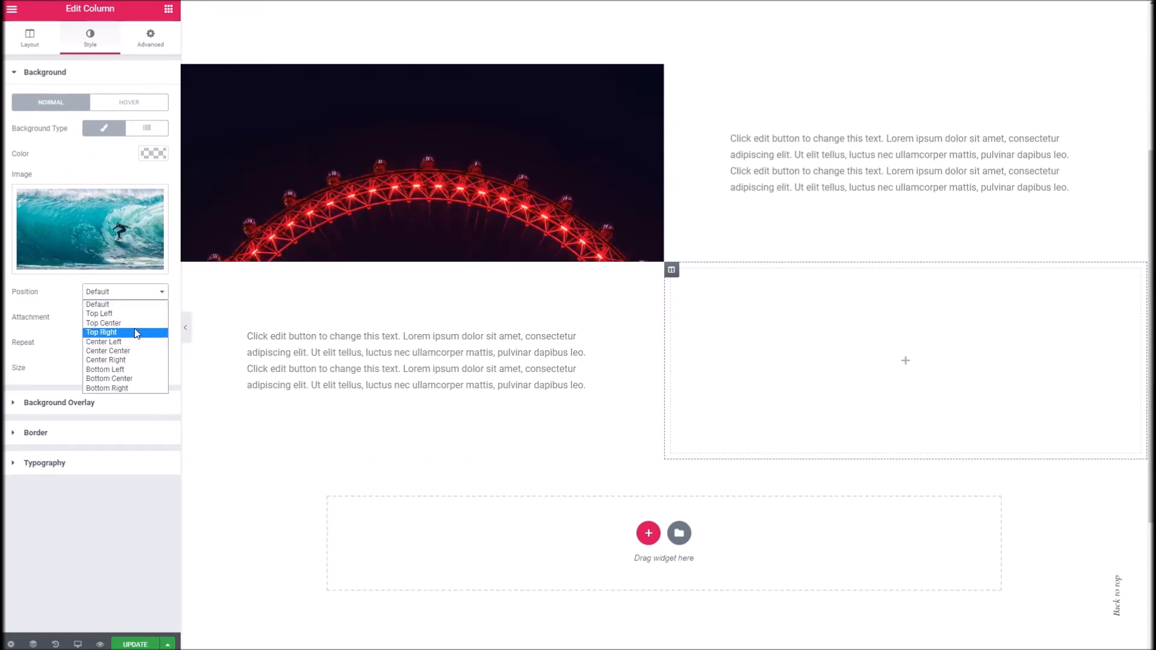
pyautogui.click(107, 350)
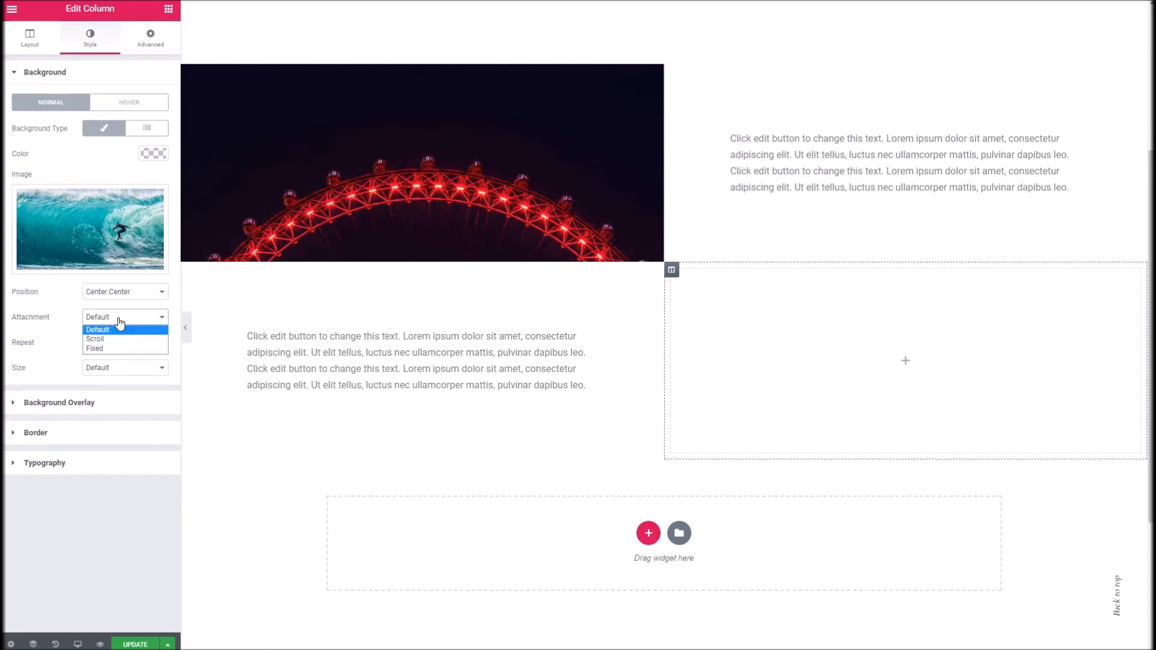
pyautogui.click(124, 342)
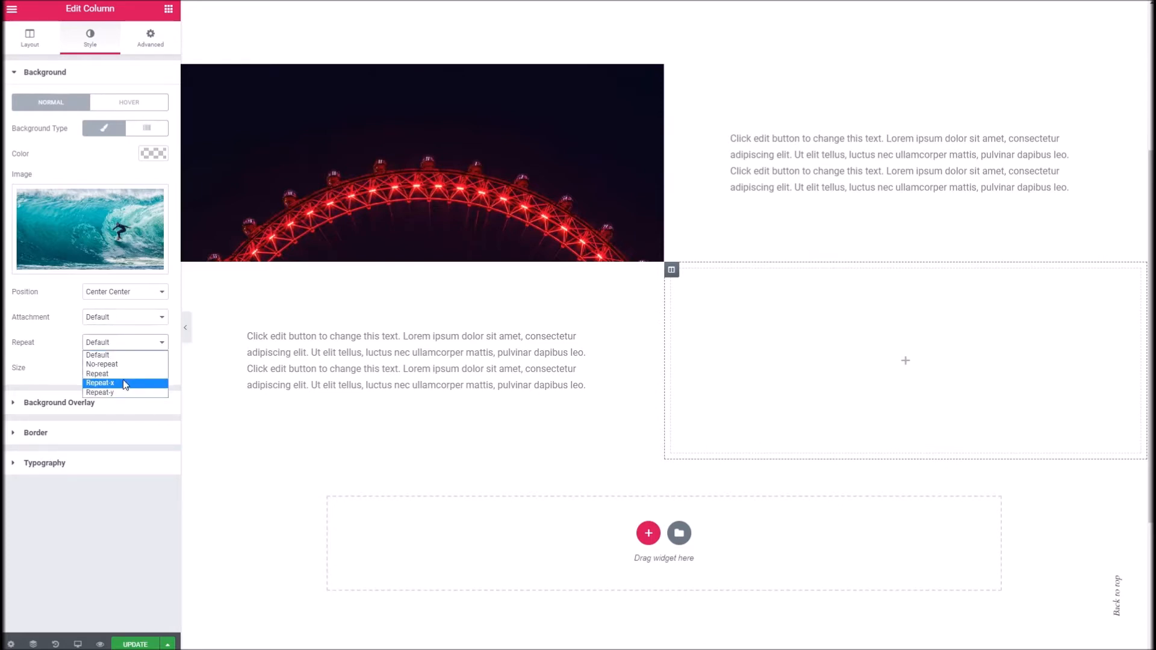
pyautogui.click(101, 363)
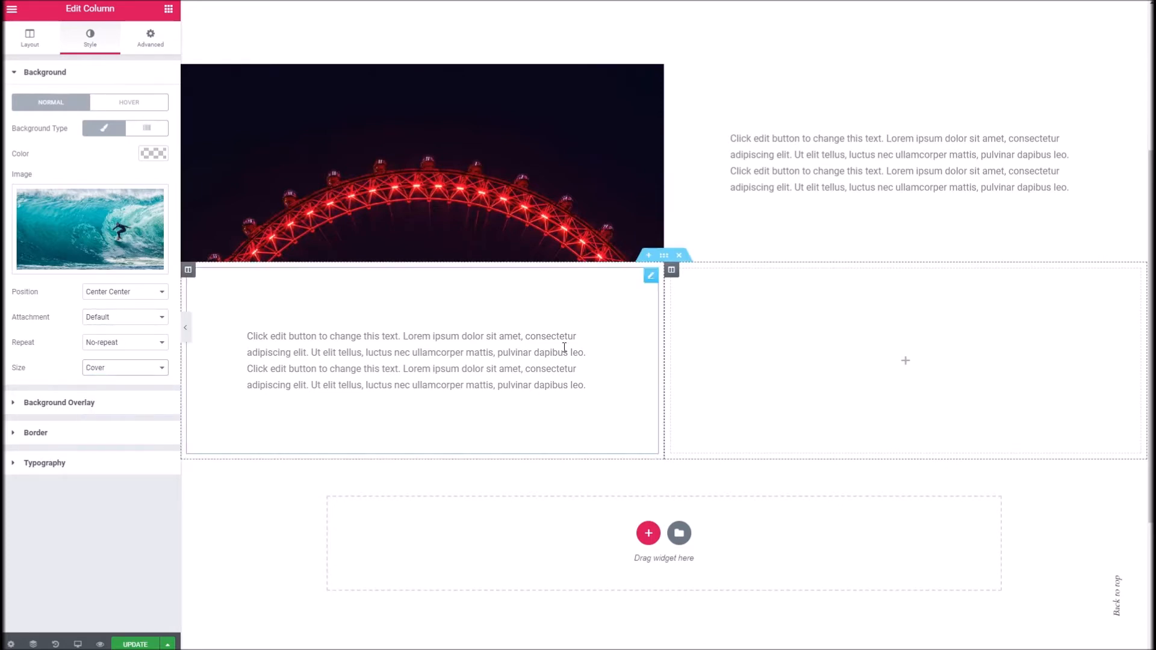
pyautogui.click(29, 38)
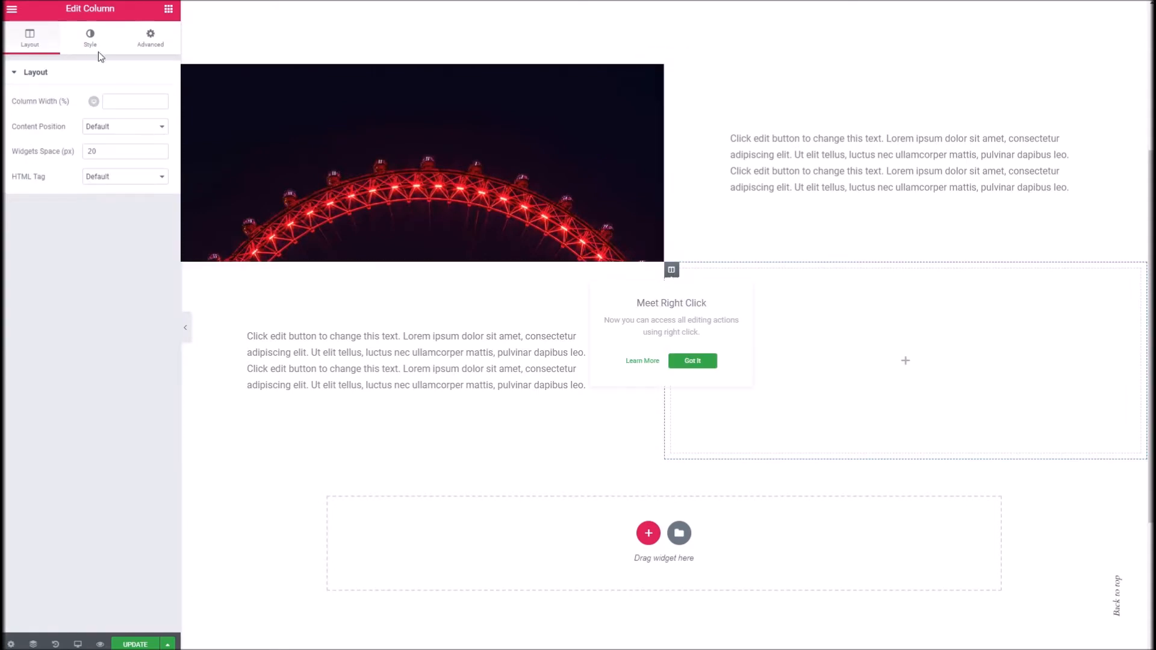
# Show the surfer photo filling the column and add a second placeholder paragraph beside it
pyautogui.click(89, 37)
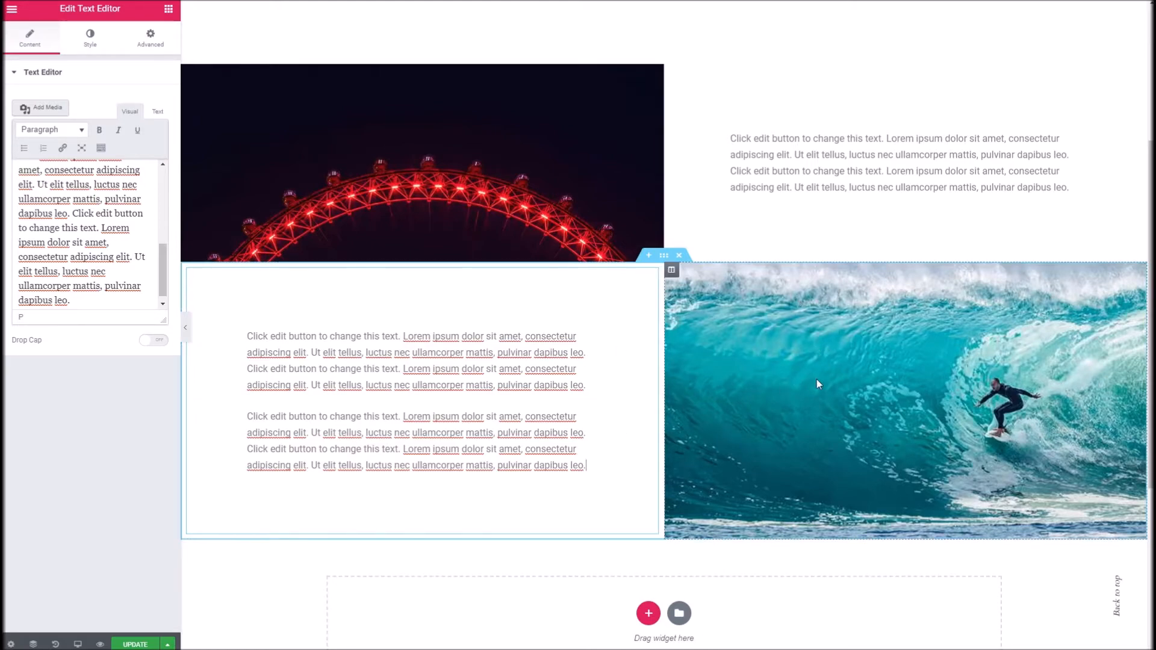
pyautogui.scroll(-3)
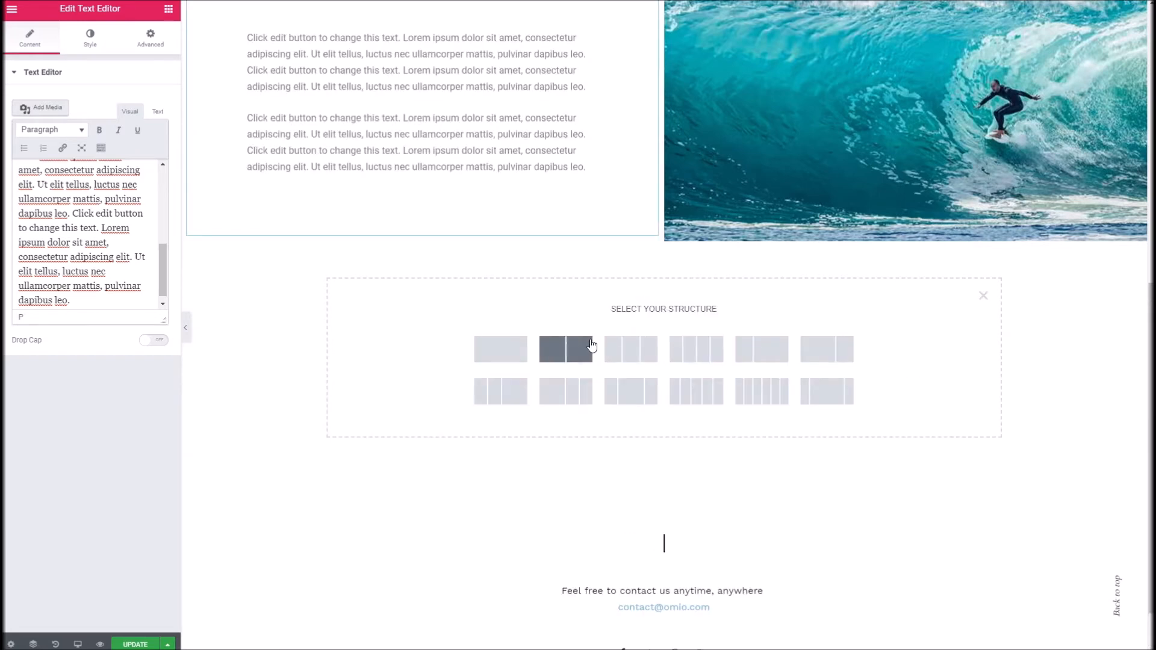
pyautogui.moveTo(629, 270)
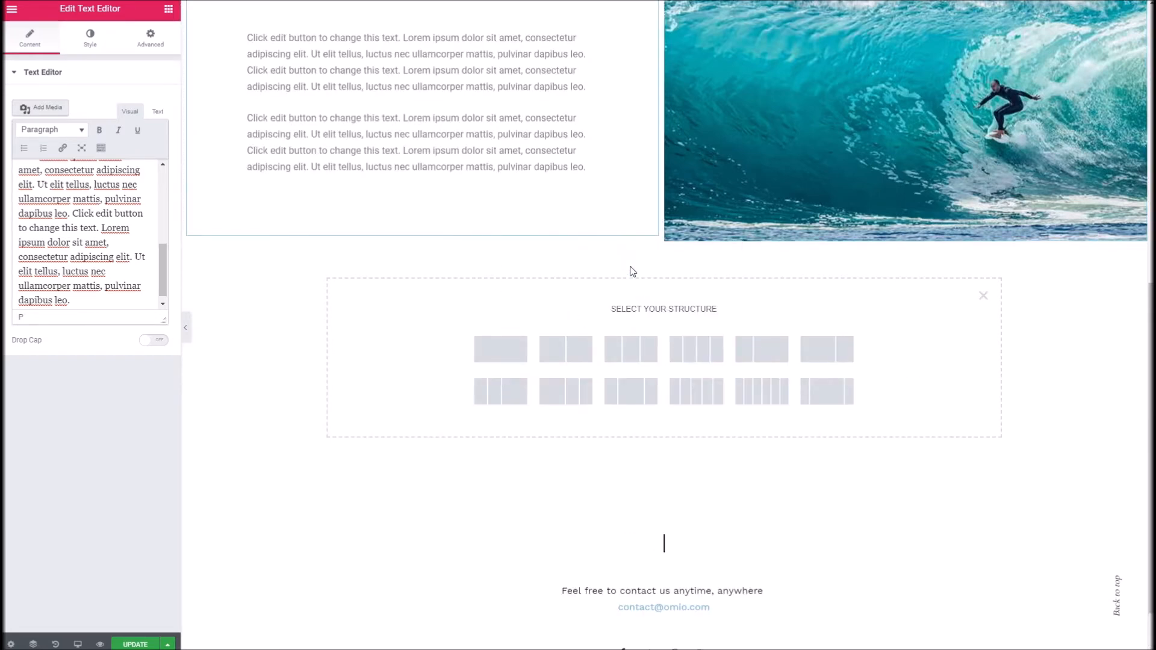
pyautogui.moveTo(499, 349)
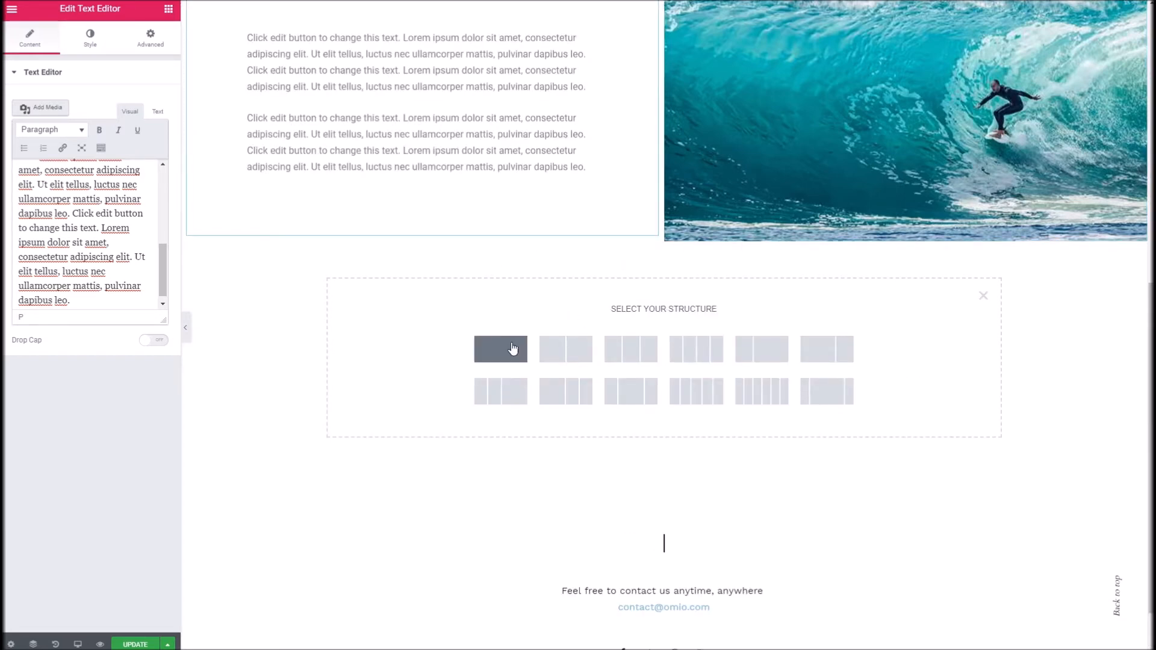
# Add a new single-column section below the image rows
pyautogui.click(500, 350)
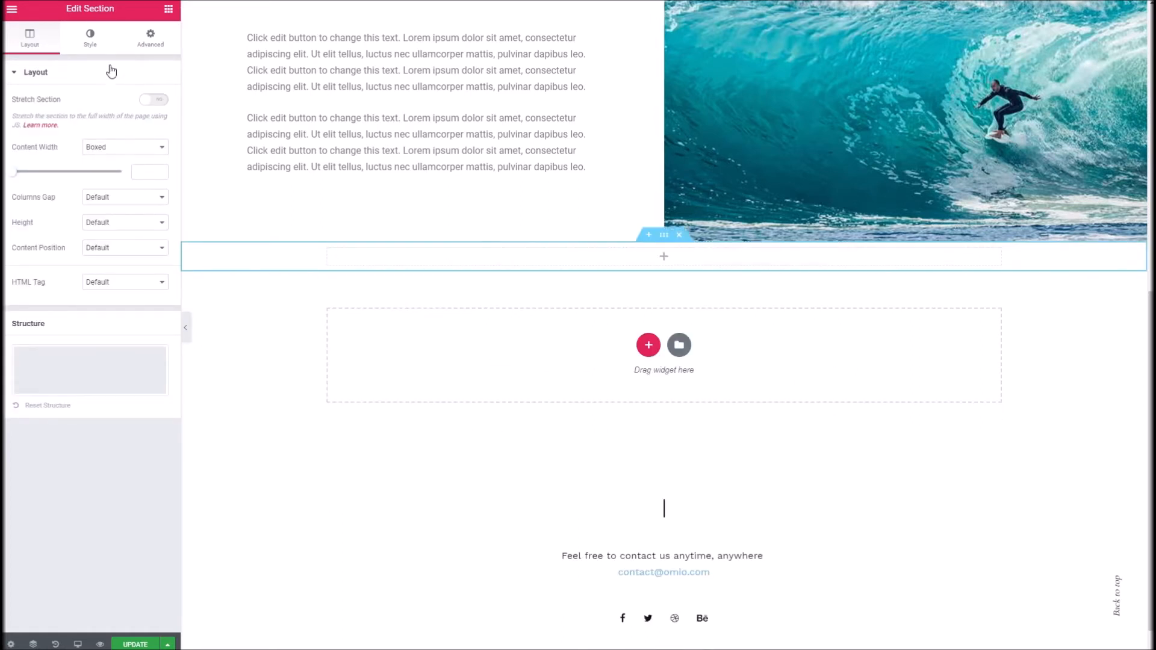
pyautogui.click(90, 38)
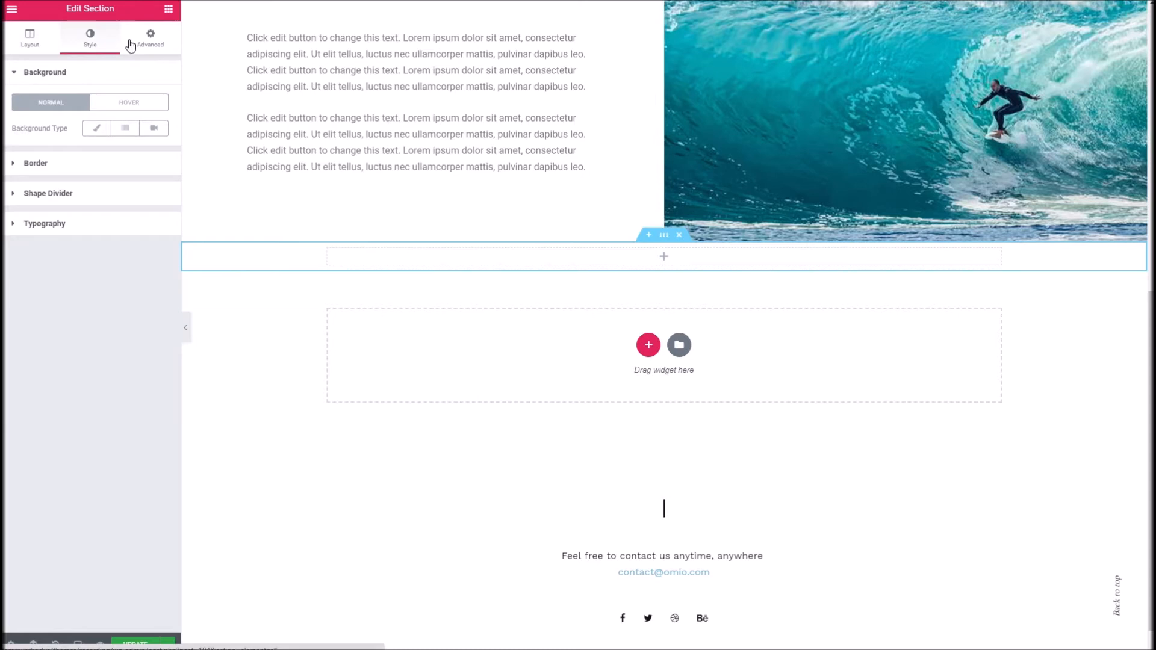
pyautogui.click(149, 38)
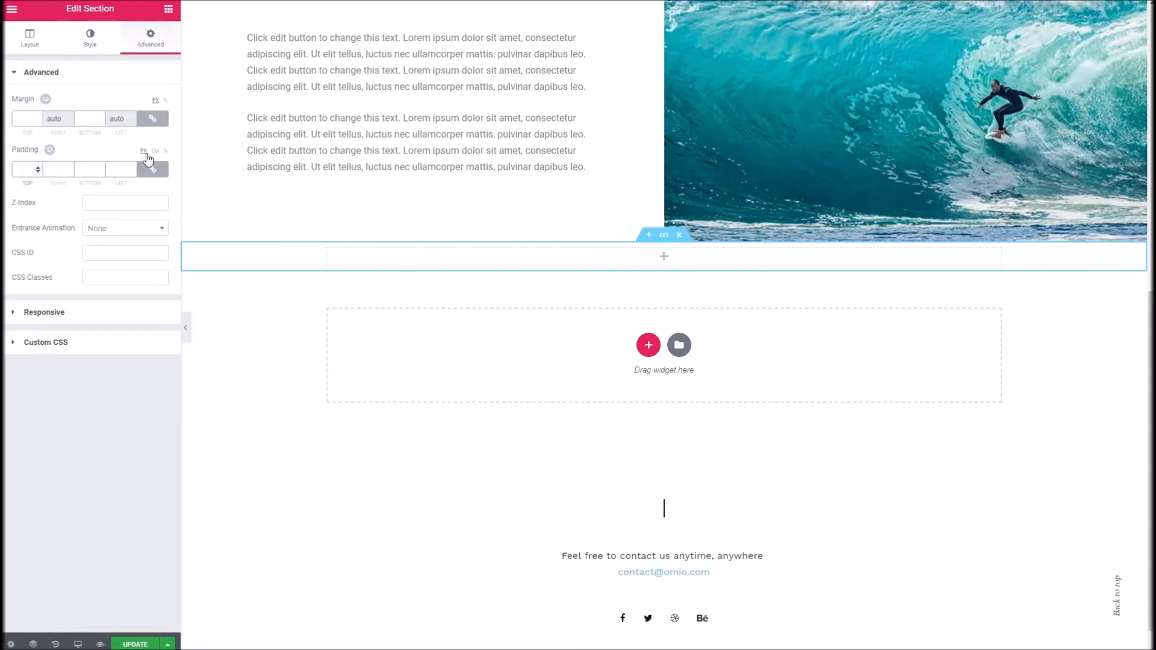
# Give the new section unlinked padding of 100 px top and 100 px bottom
pyautogui.click(153, 168)
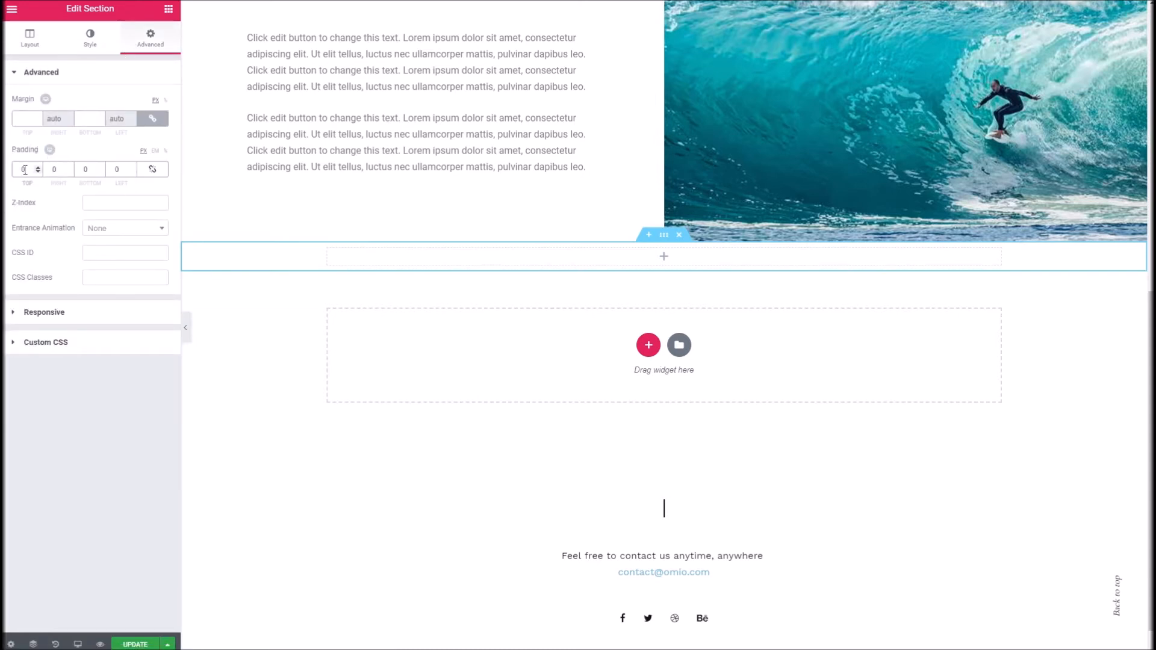
pyautogui.write('0100')
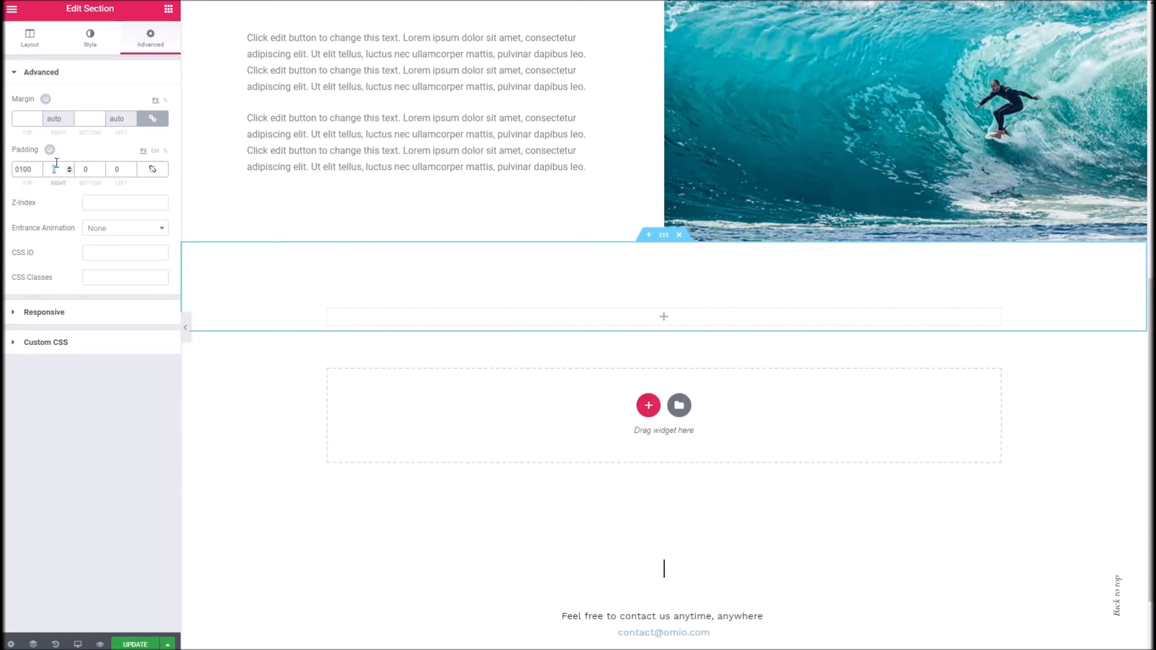
pyautogui.write('100')
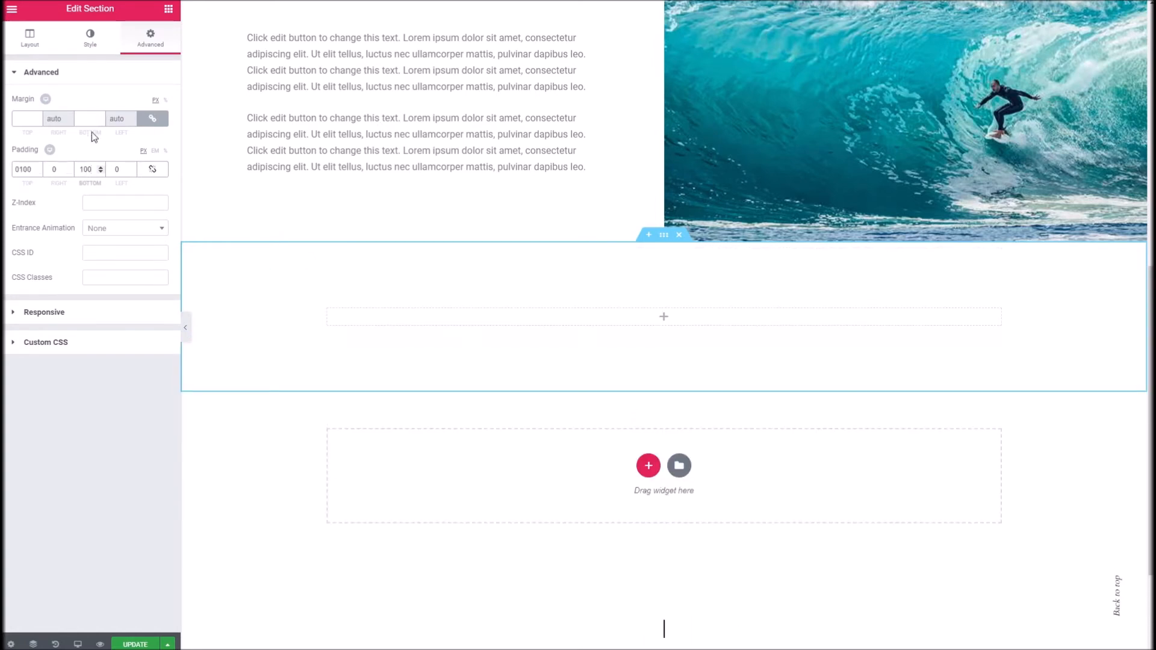
# Give the padded section a classic light gray colour background
pyautogui.click(90, 38)
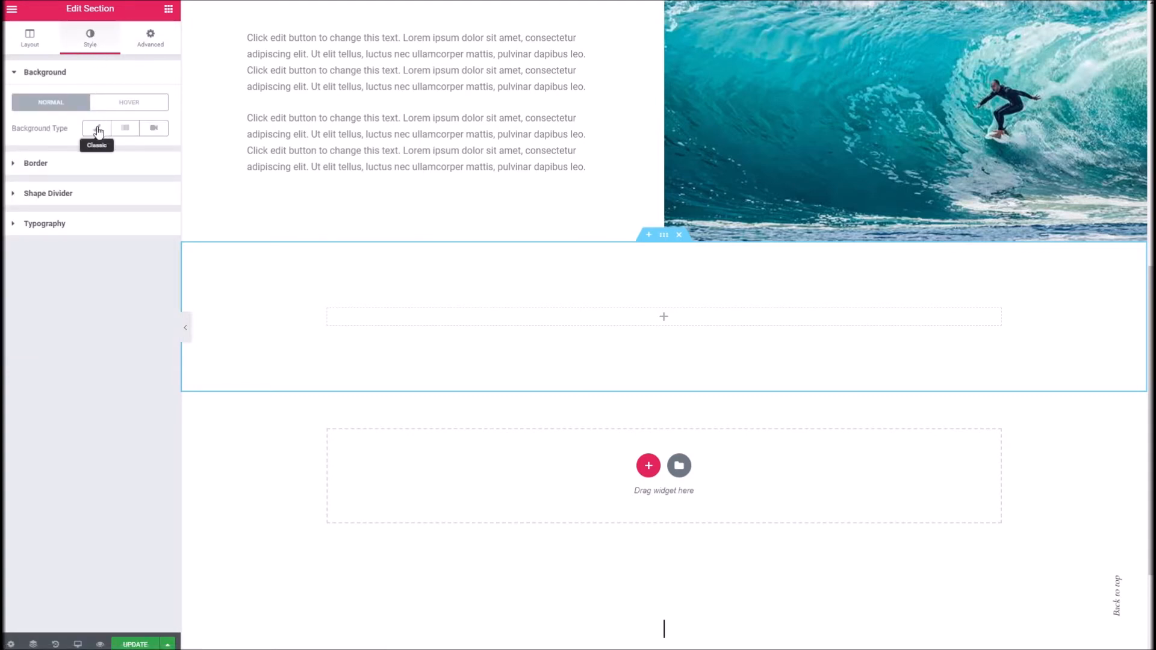
pyautogui.click(96, 127)
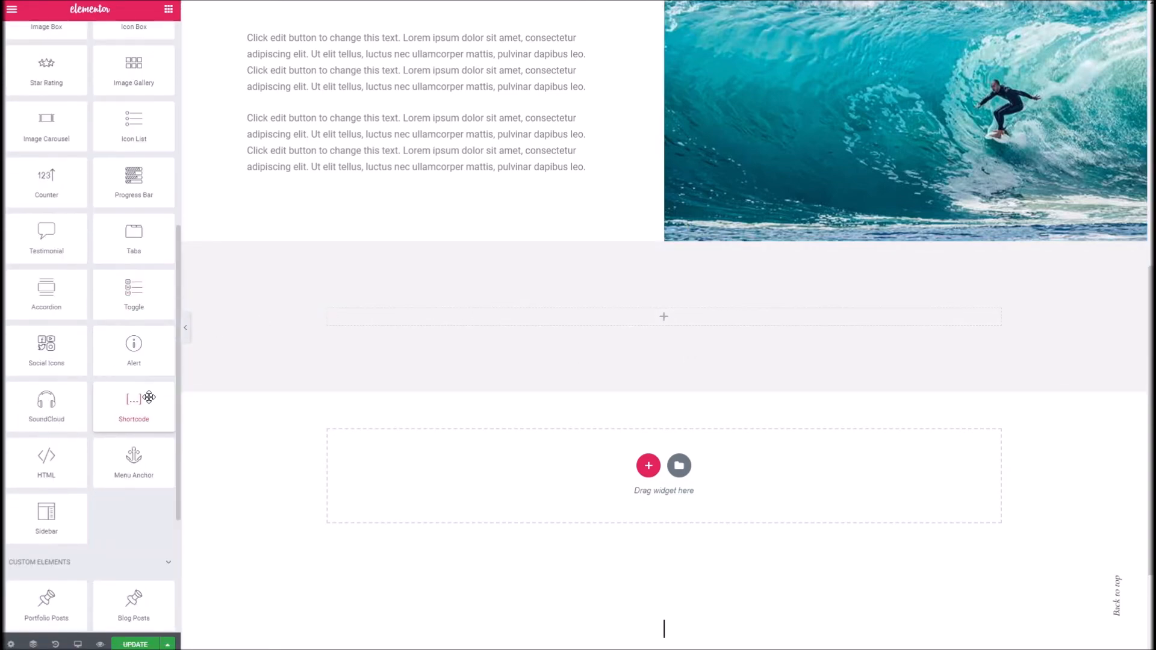
# Place the Blog Posts widget in the gray section showing 3 posts and apply it
pyautogui.scroll(-3)
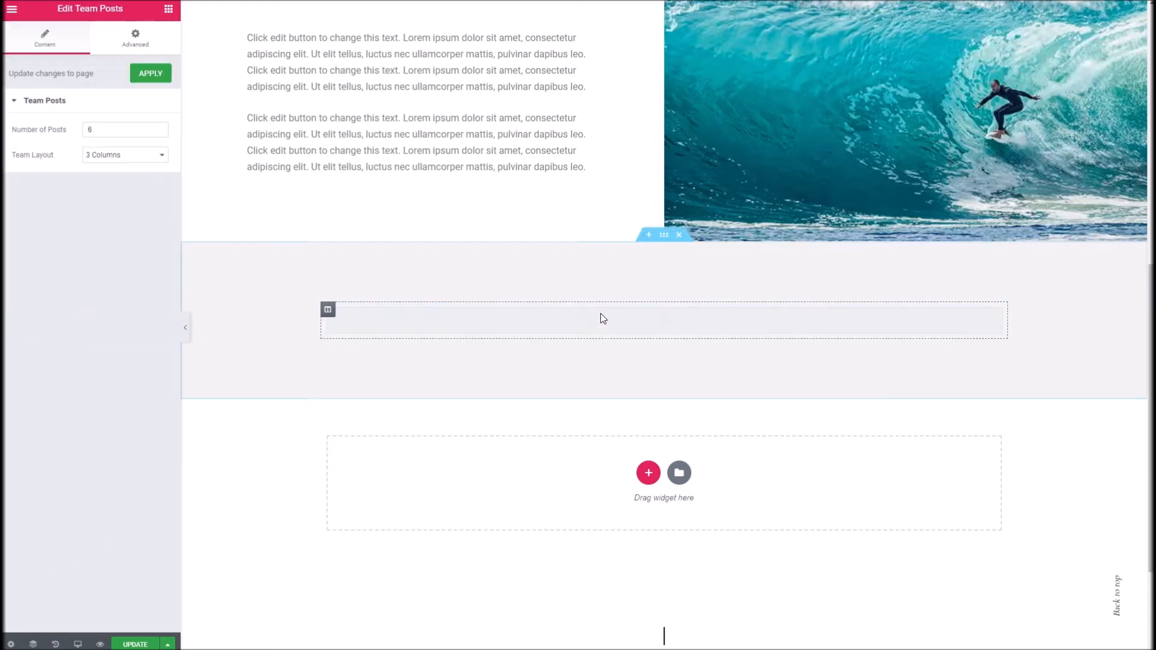
pyautogui.click(124, 156)
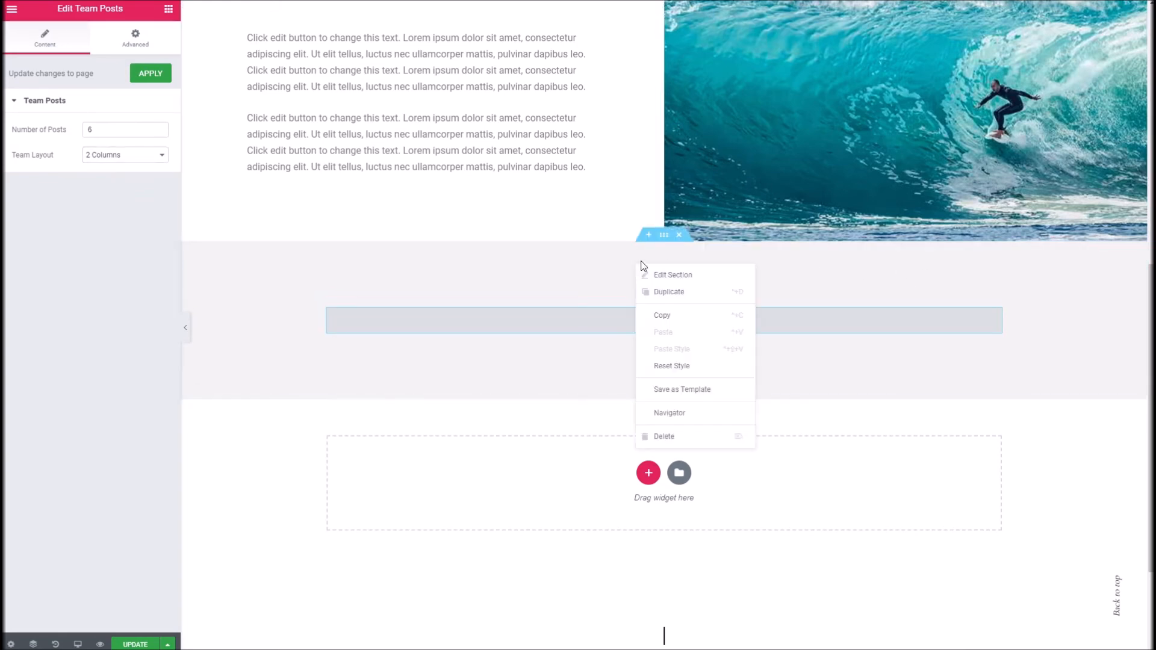
pyautogui.click(672, 274)
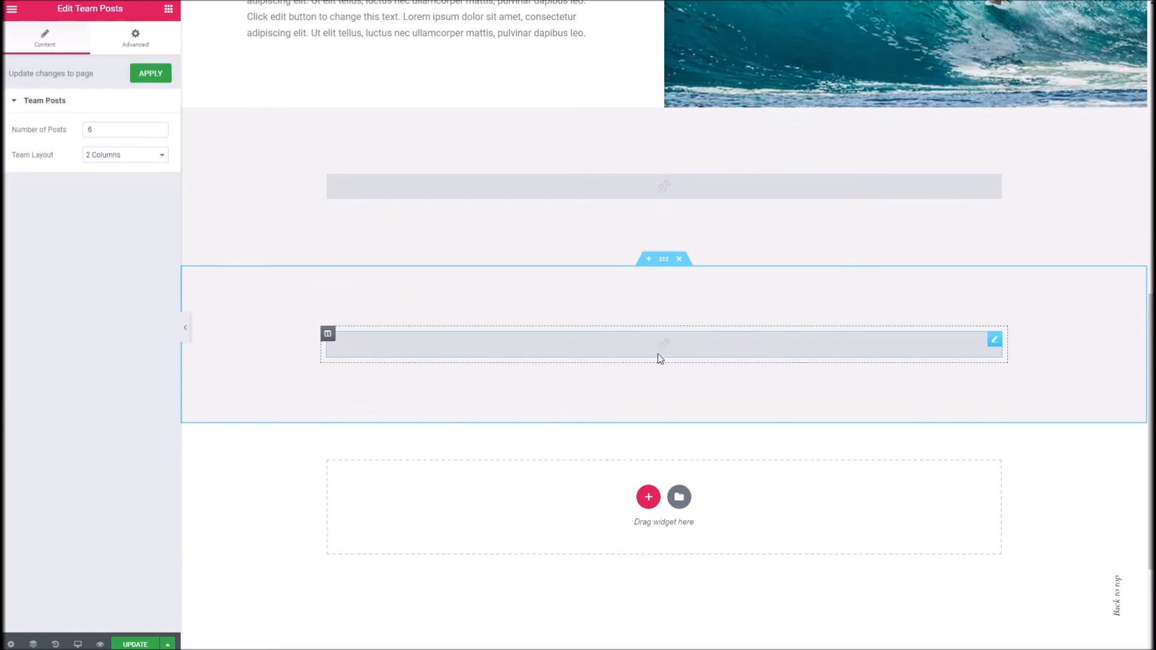
pyautogui.rightClick(659, 344)
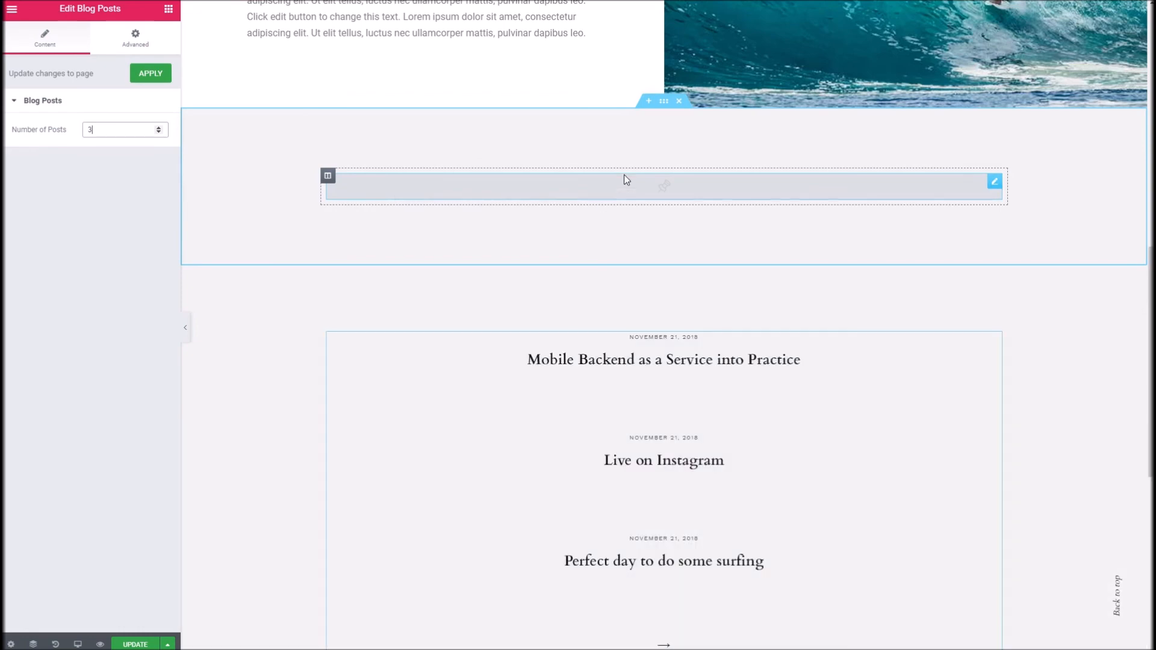
pyautogui.scroll(-3)
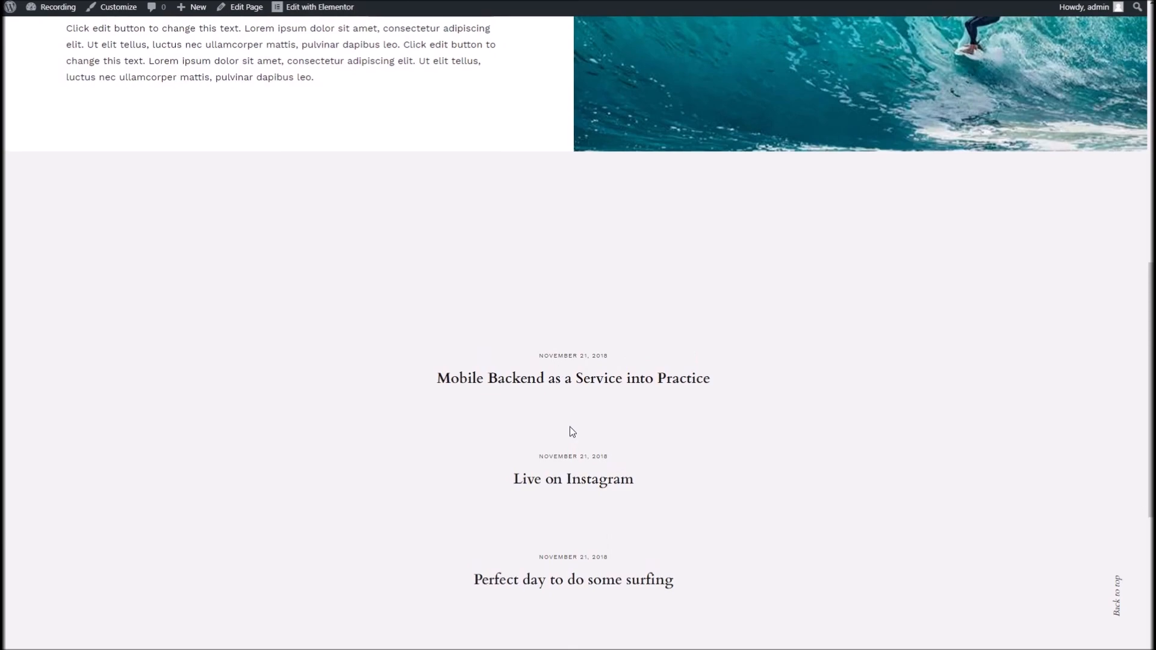
# Scroll the live page through the gray three-post blog section and contact footer
pyautogui.scroll(-3)
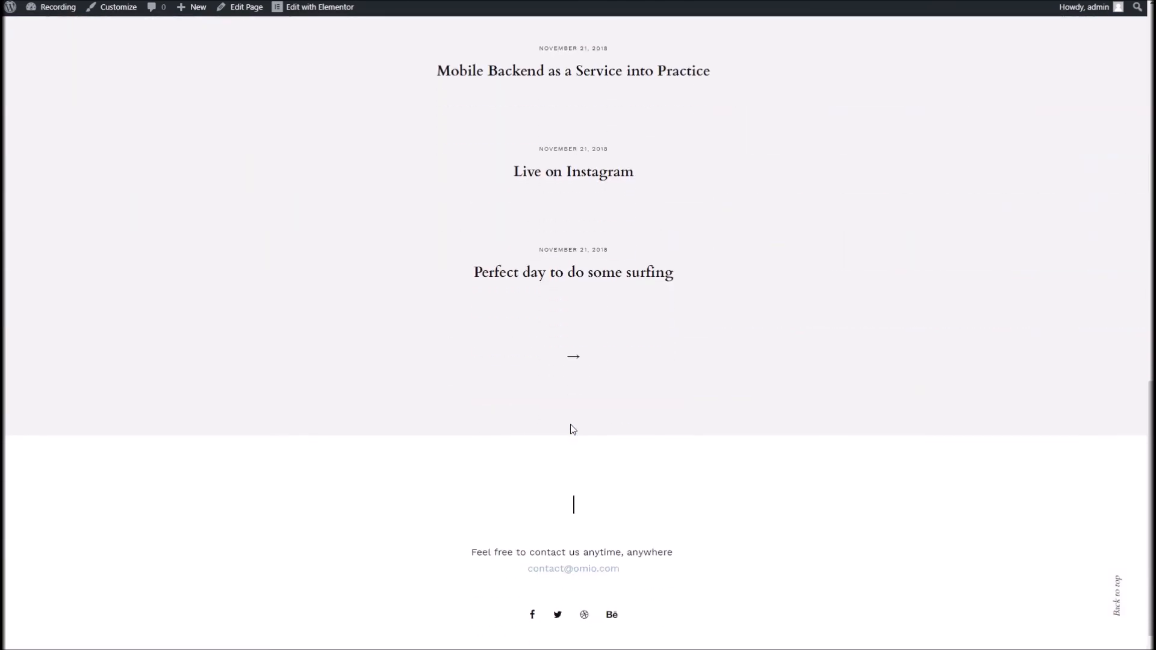
pyautogui.moveTo(576, 421)
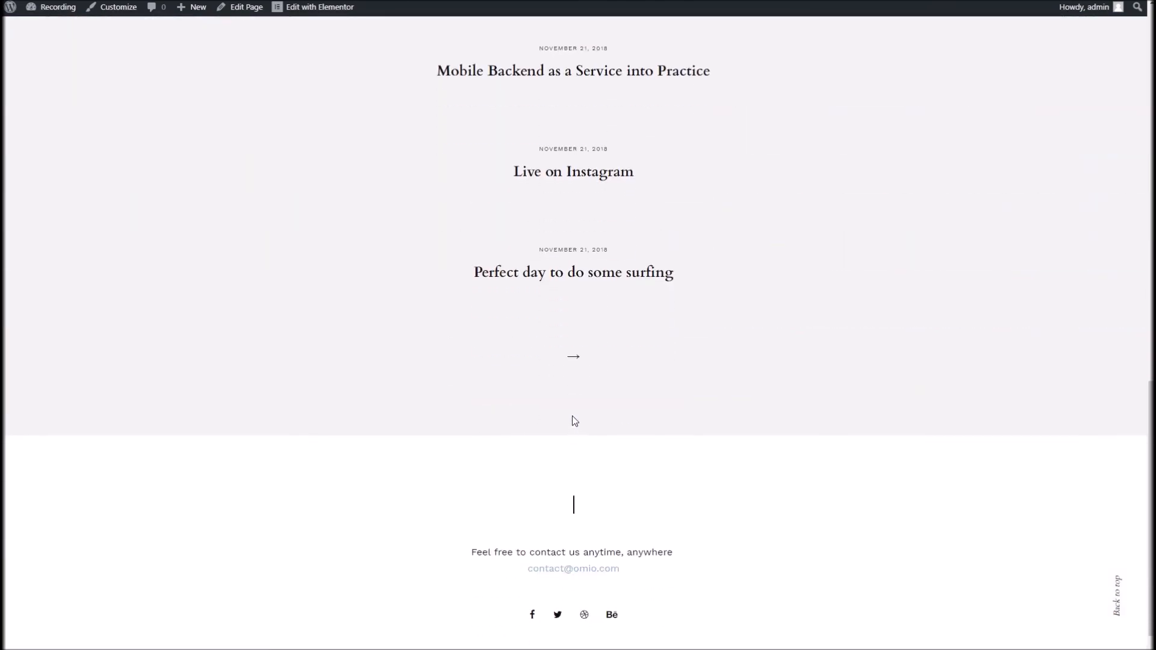
pyautogui.moveTo(573, 408)
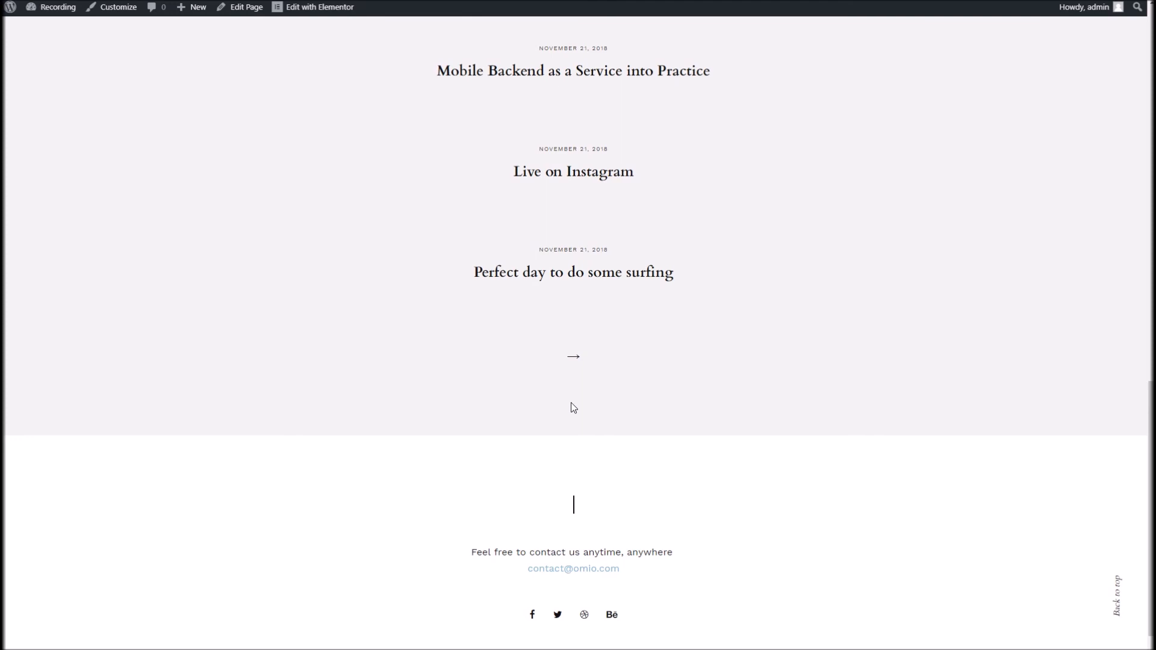
pyautogui.scroll(3)
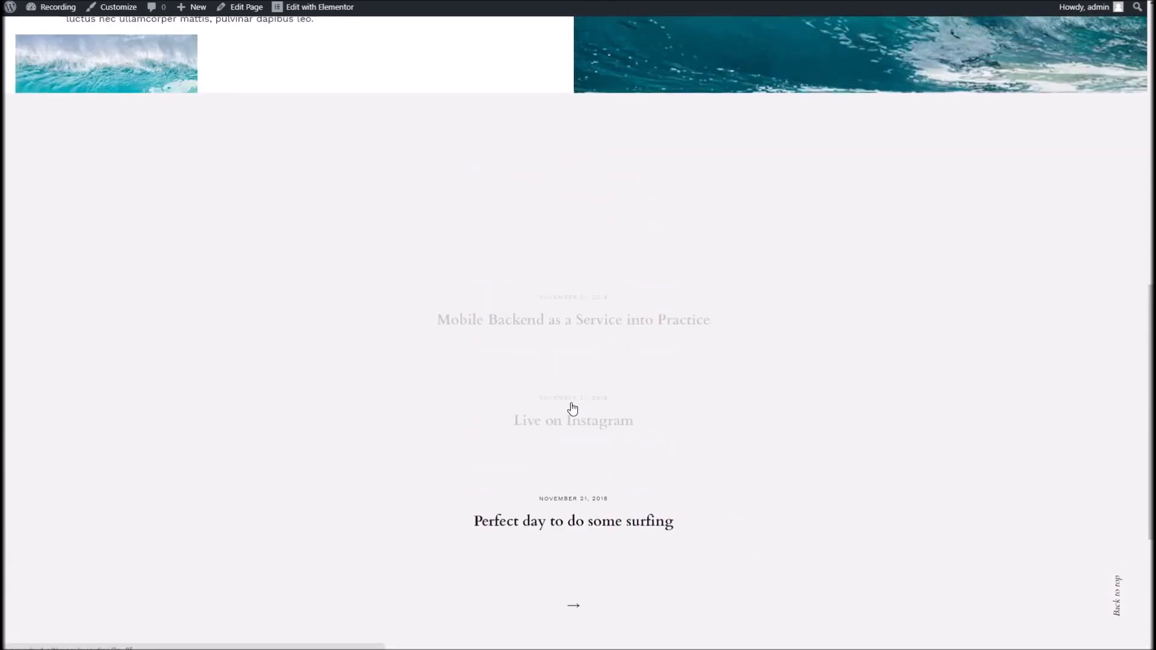
pyautogui.scroll(-3)
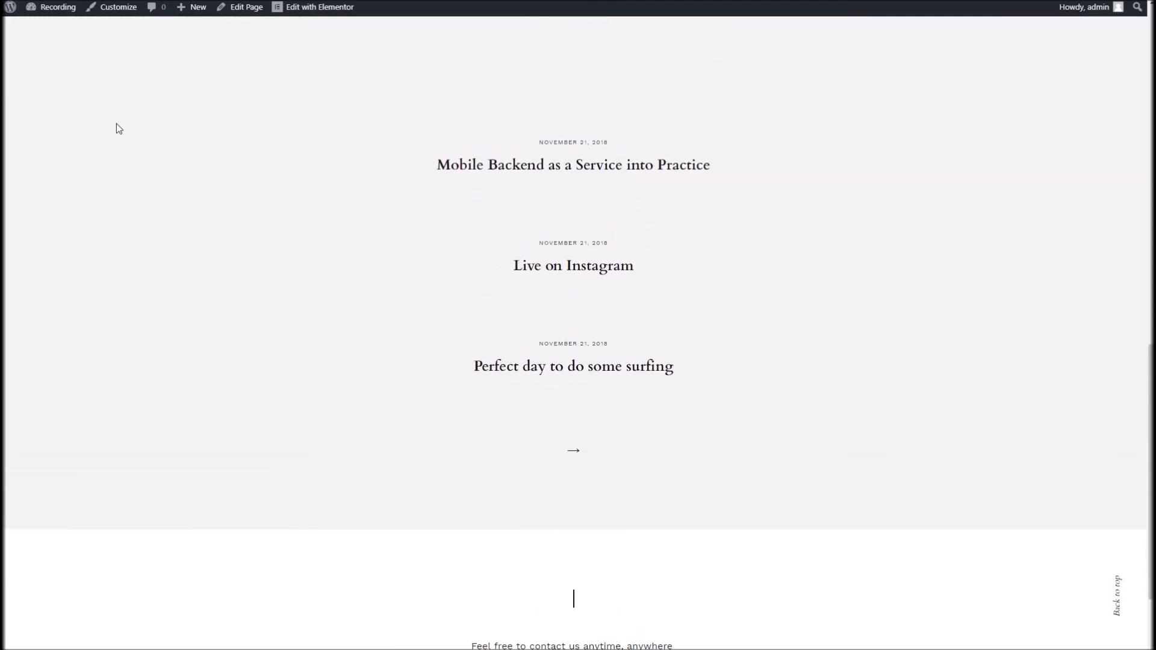